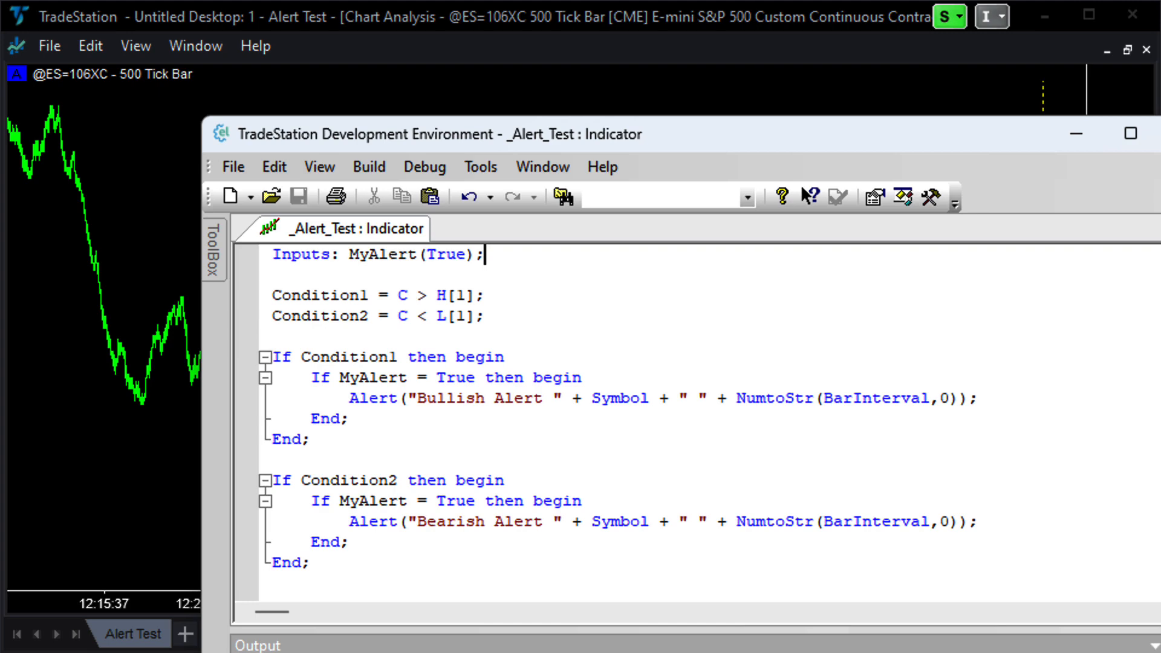
{"action": "mouse_move", "coordinate": [963, 269]}
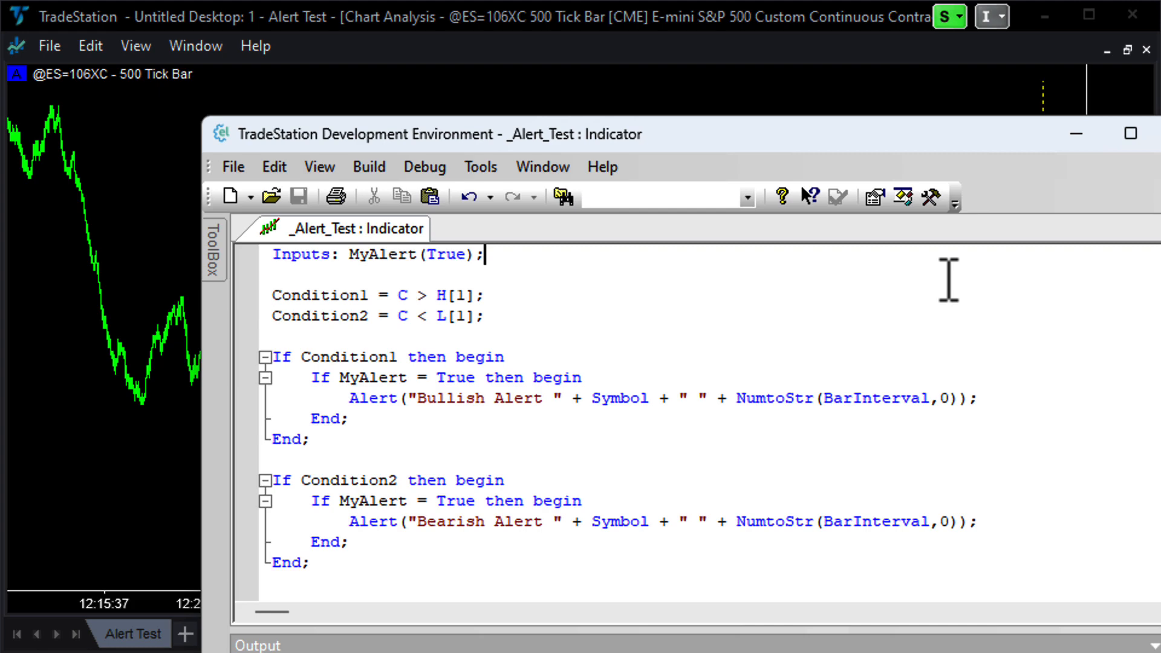
{"action": "mouse_move", "coordinate": [596, 272]}
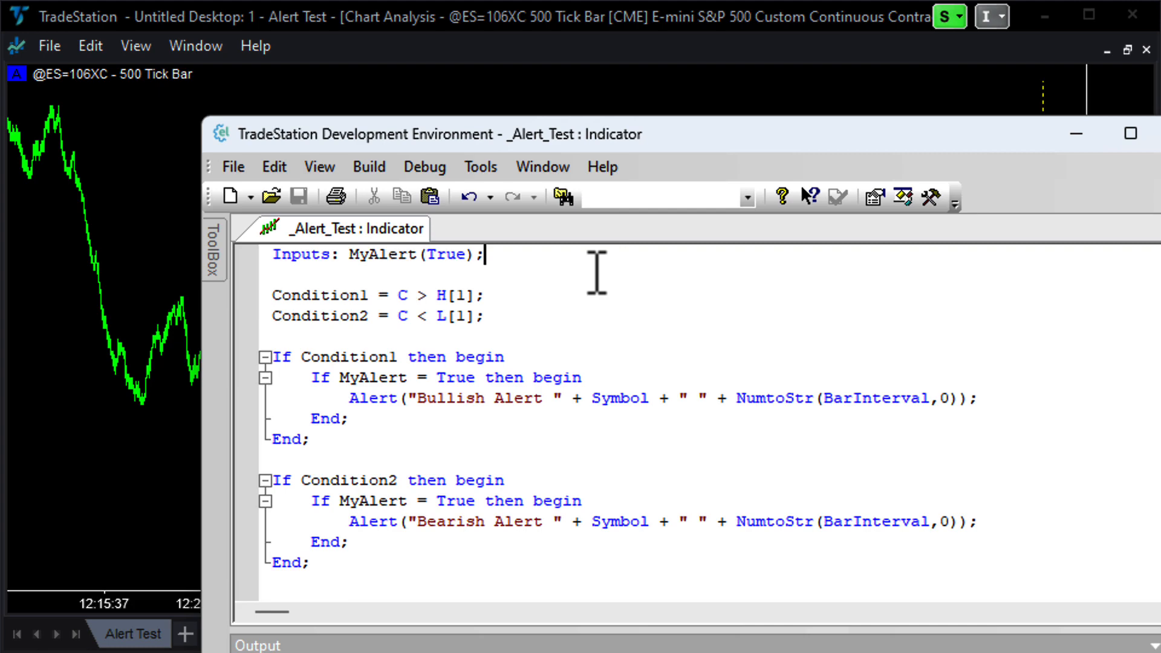
{"action": "mouse_move", "coordinate": [517, 299]}
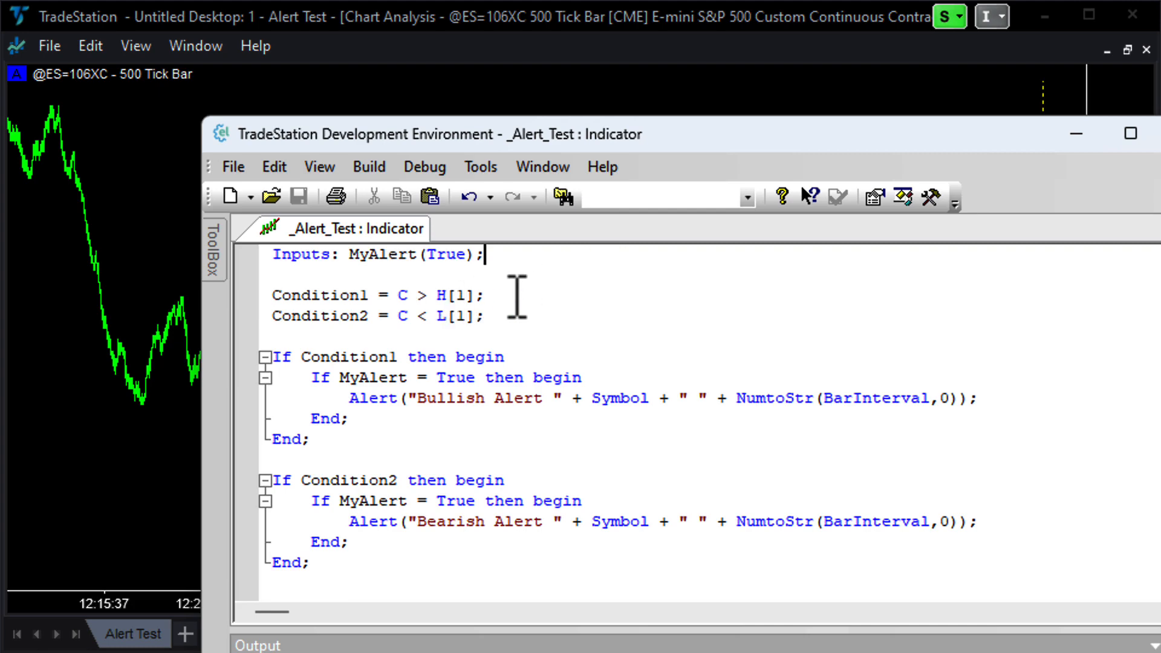
{"action": "mouse_move", "coordinate": [505, 300]}
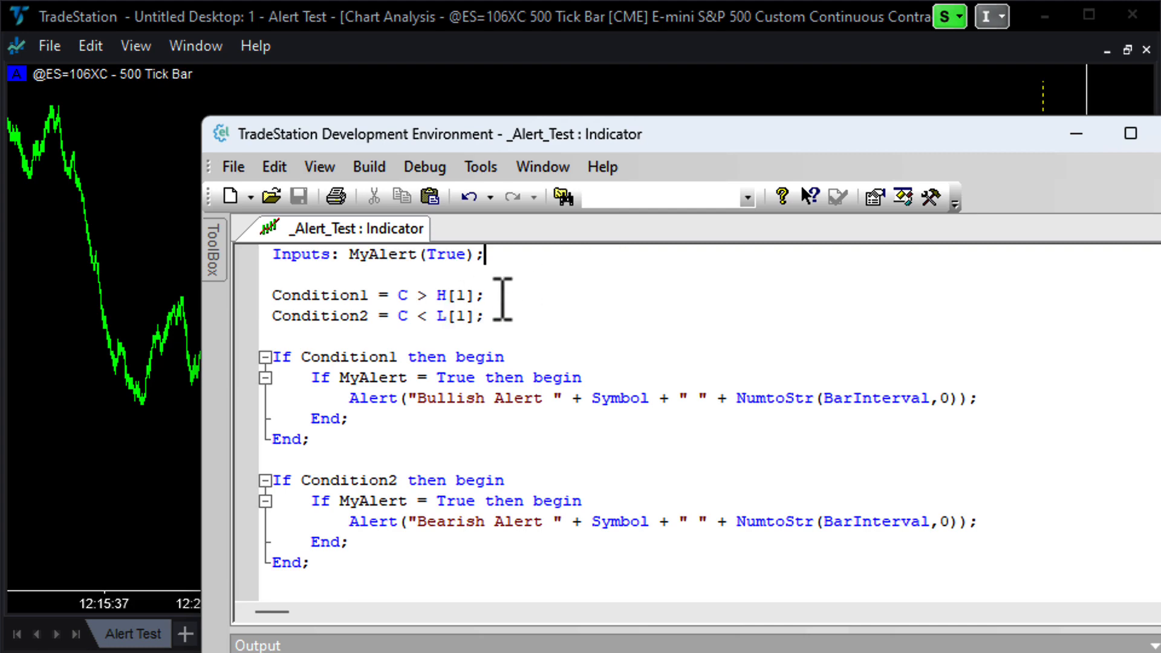
{"action": "mouse_move", "coordinate": [503, 315]}
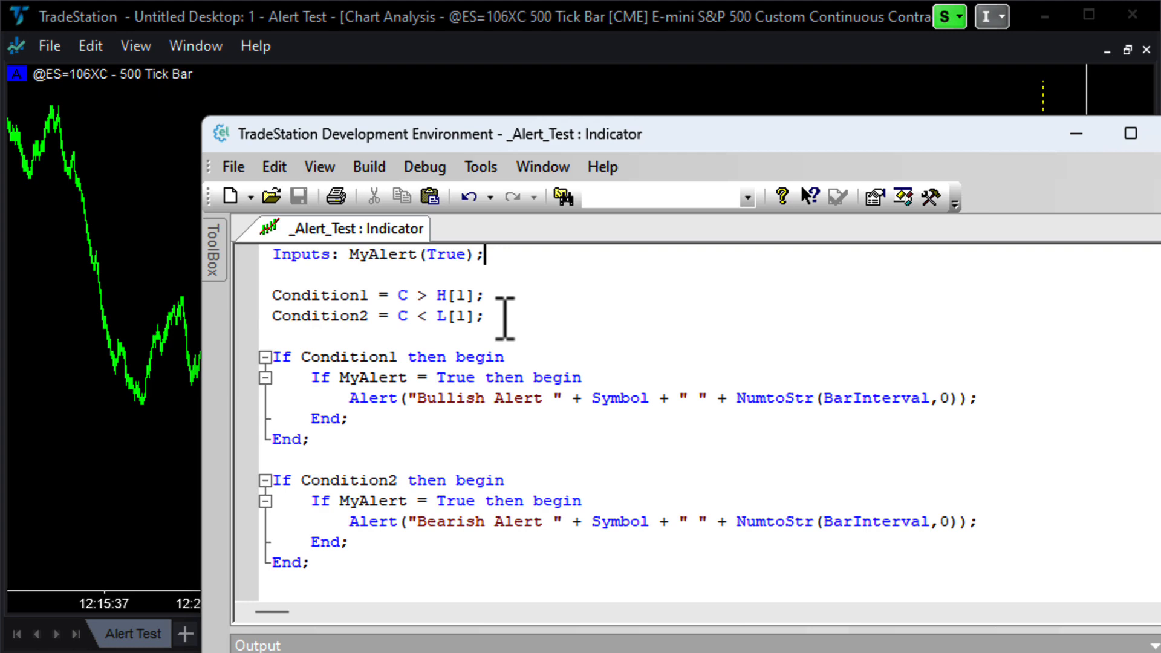
{"action": "mouse_move", "coordinate": [539, 334]}
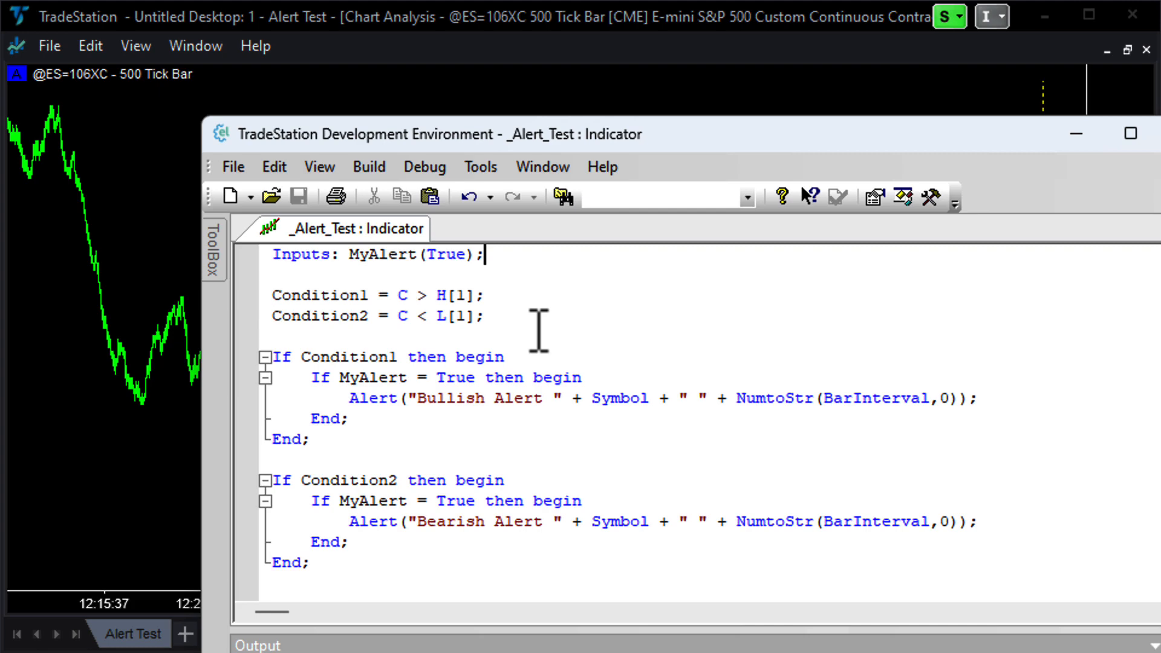
{"action": "mouse_move", "coordinate": [534, 424]}
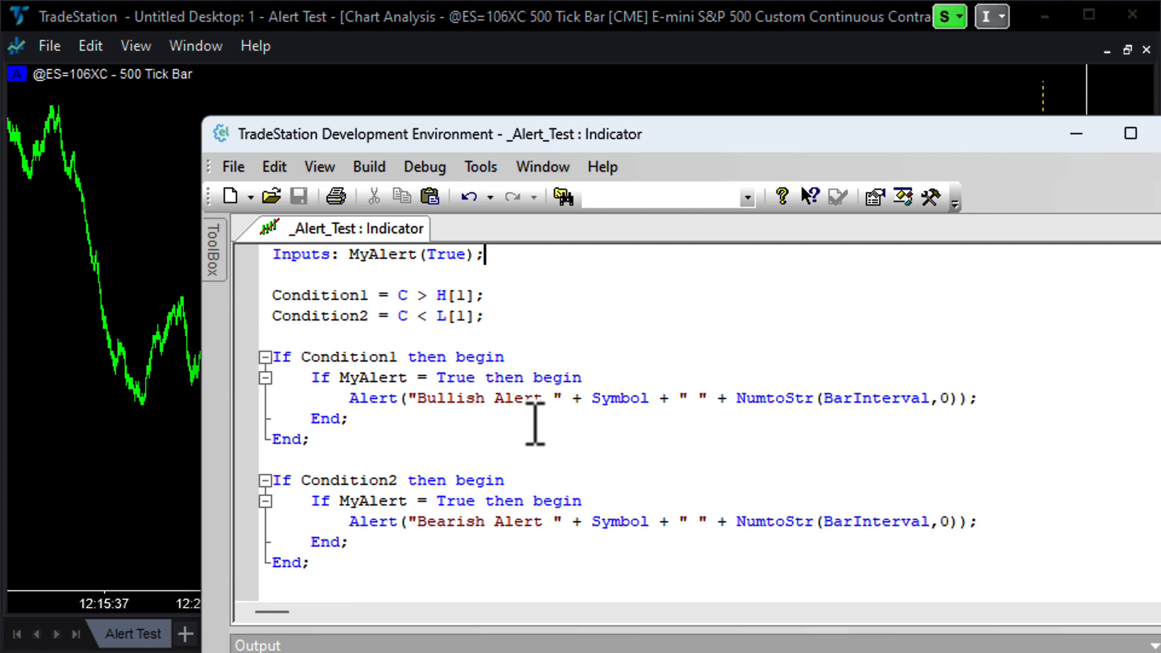
{"action": "mouse_move", "coordinate": [515, 559]}
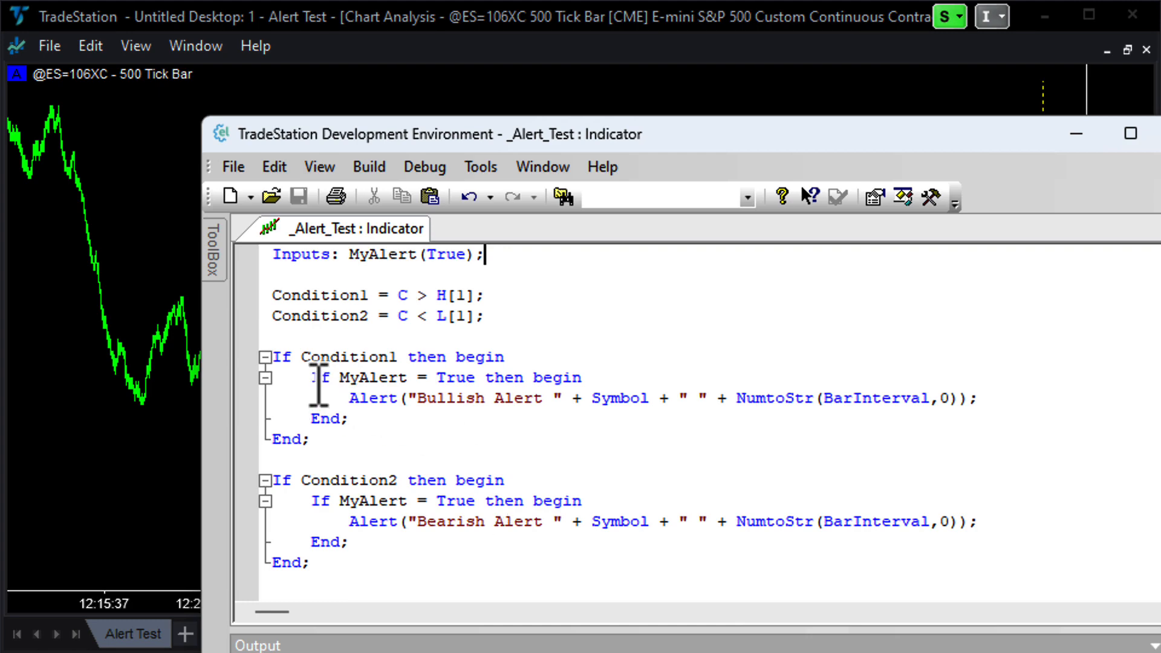
{"action": "mouse_move", "coordinate": [444, 380]}
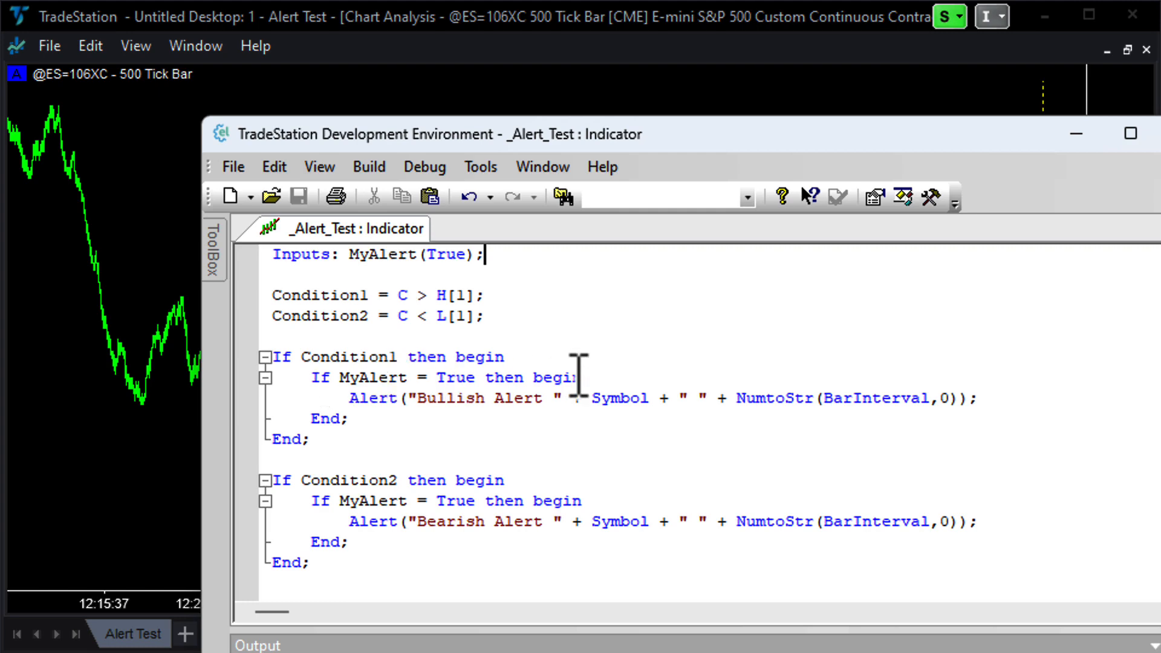
{"action": "mouse_move", "coordinate": [404, 436]}
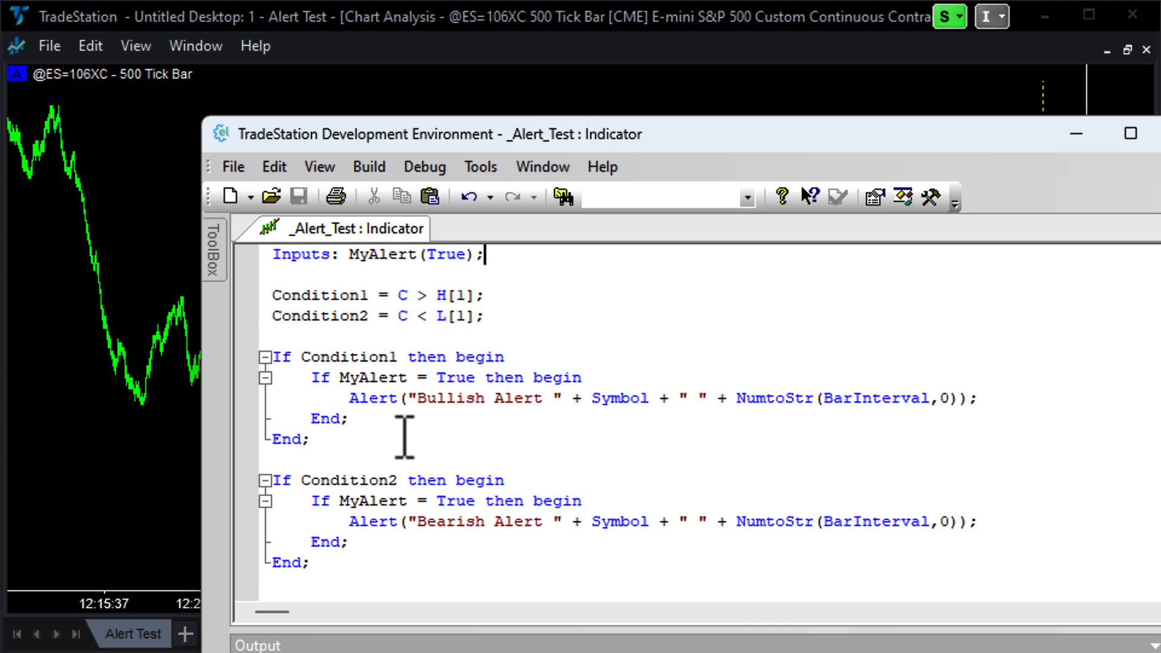
{"action": "mouse_move", "coordinate": [632, 400]}
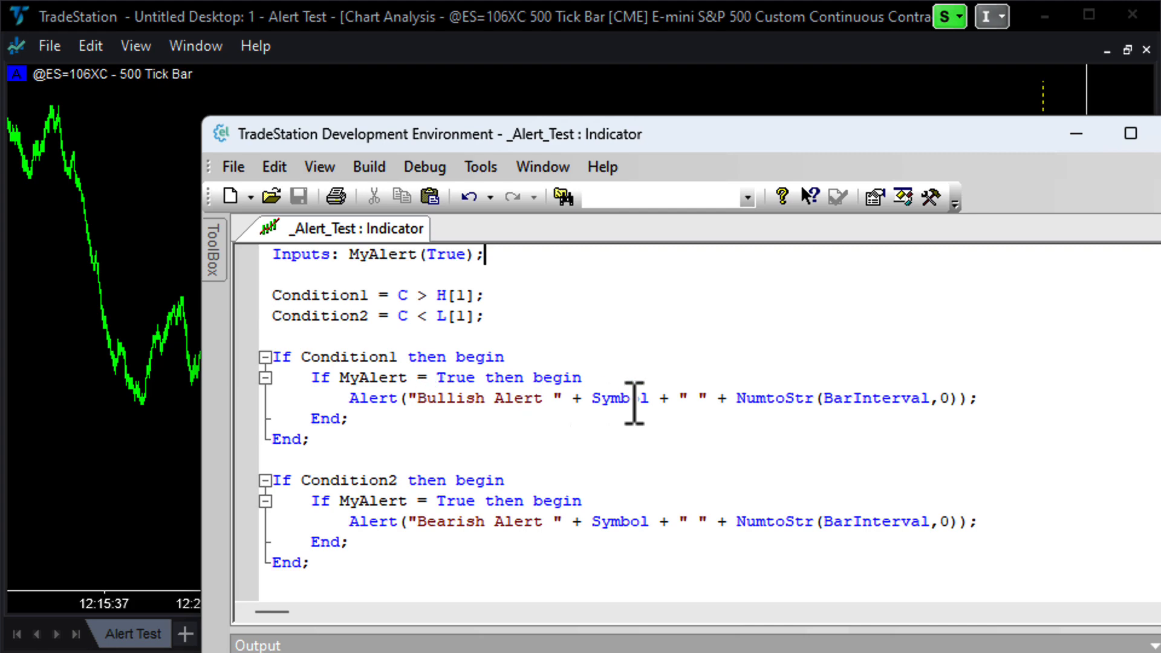
{"action": "mouse_move", "coordinate": [694, 415]}
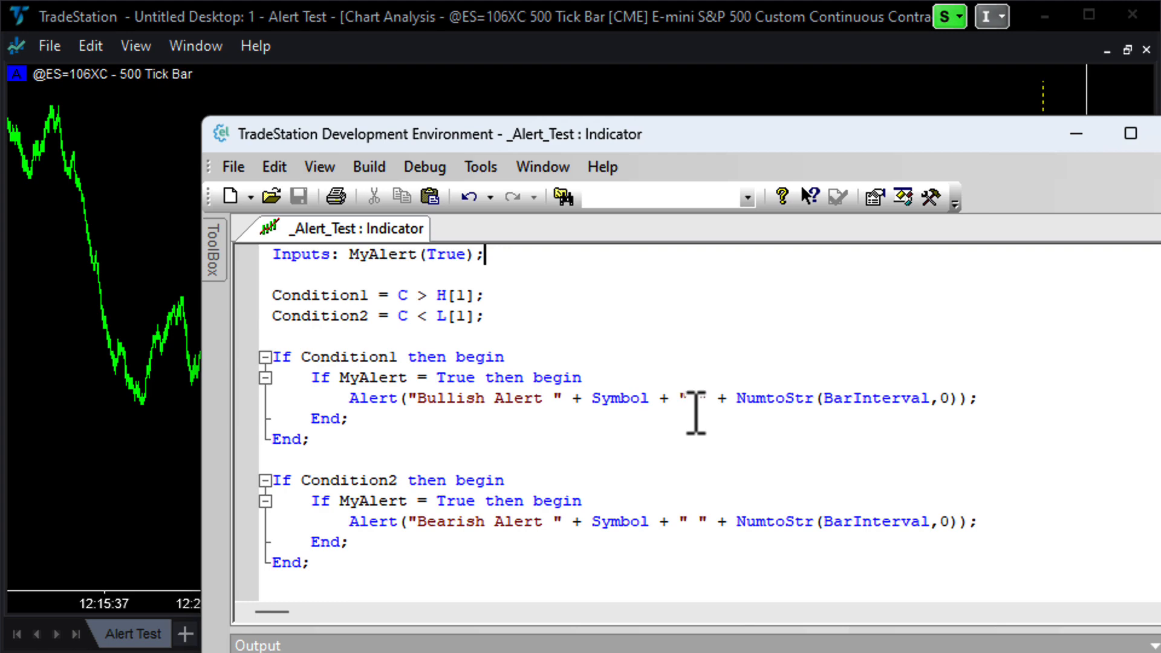
{"action": "mouse_move", "coordinate": [788, 415]}
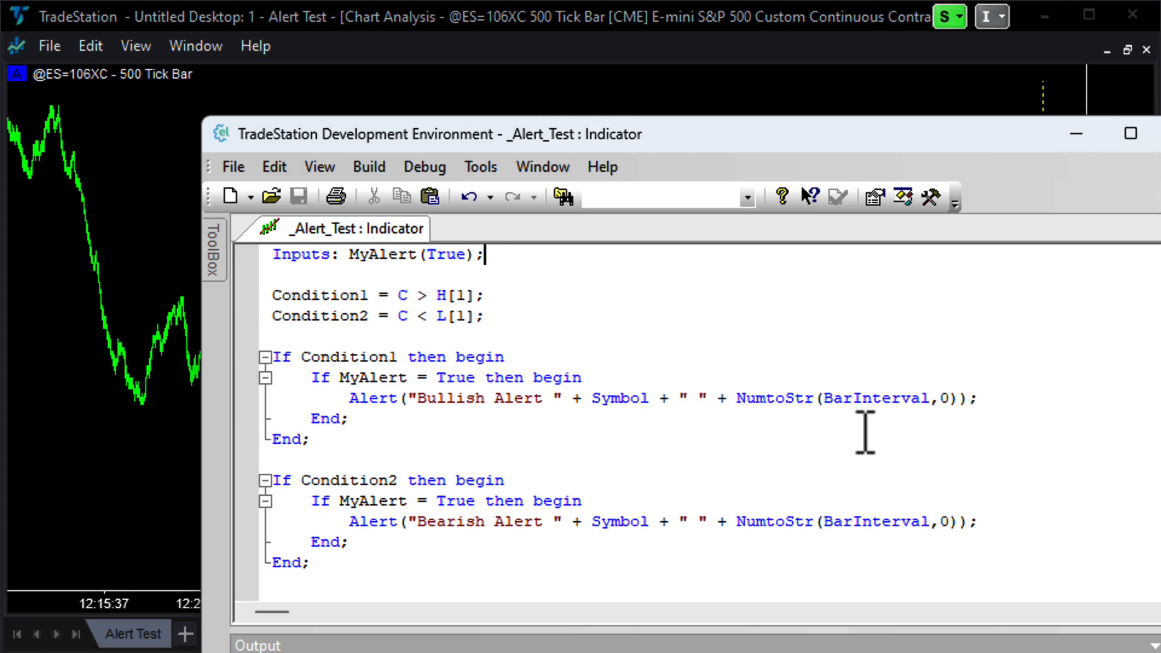
{"action": "mouse_move", "coordinate": [431, 429]}
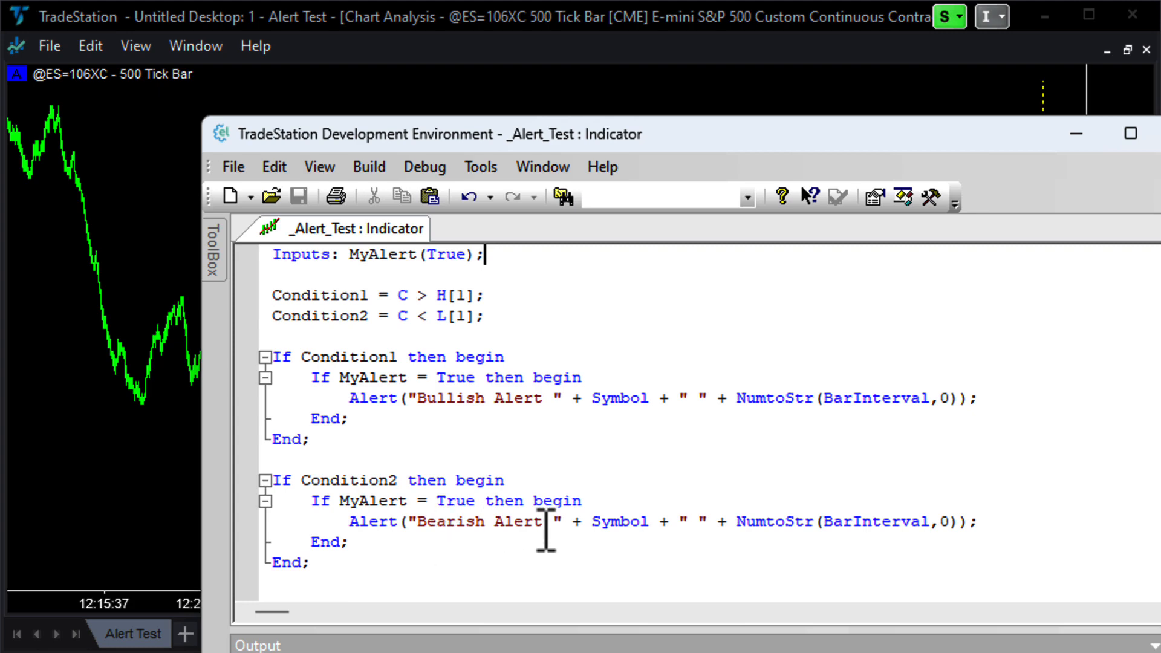
{"action": "mouse_move", "coordinate": [848, 520]}
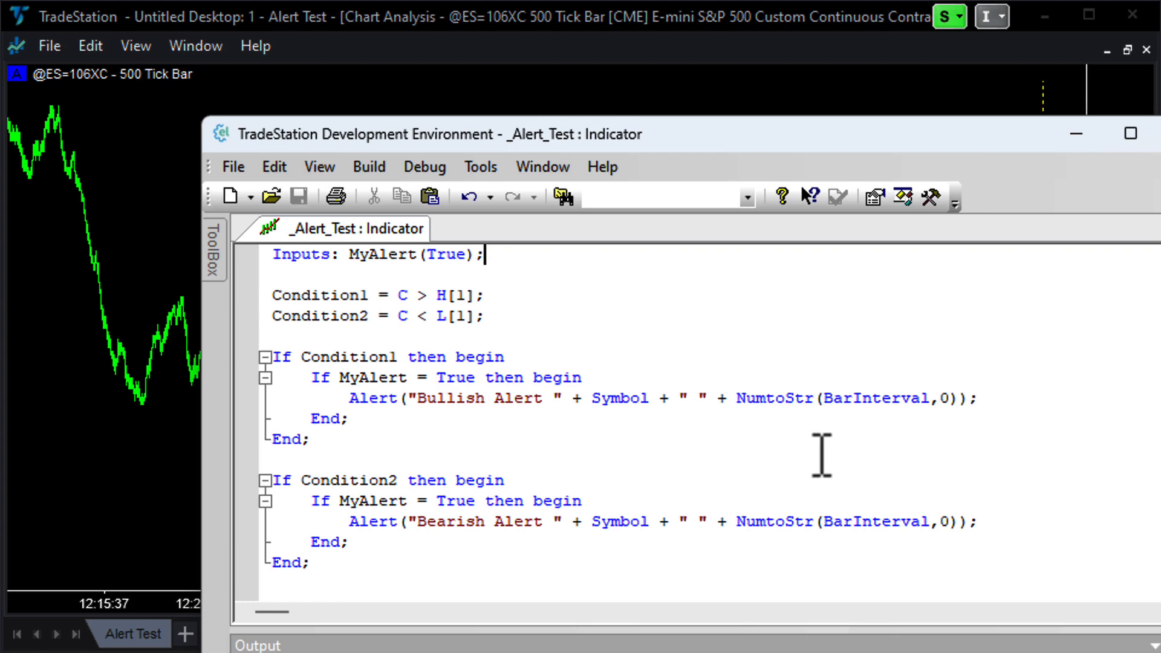
{"action": "mouse_move", "coordinate": [787, 334]}
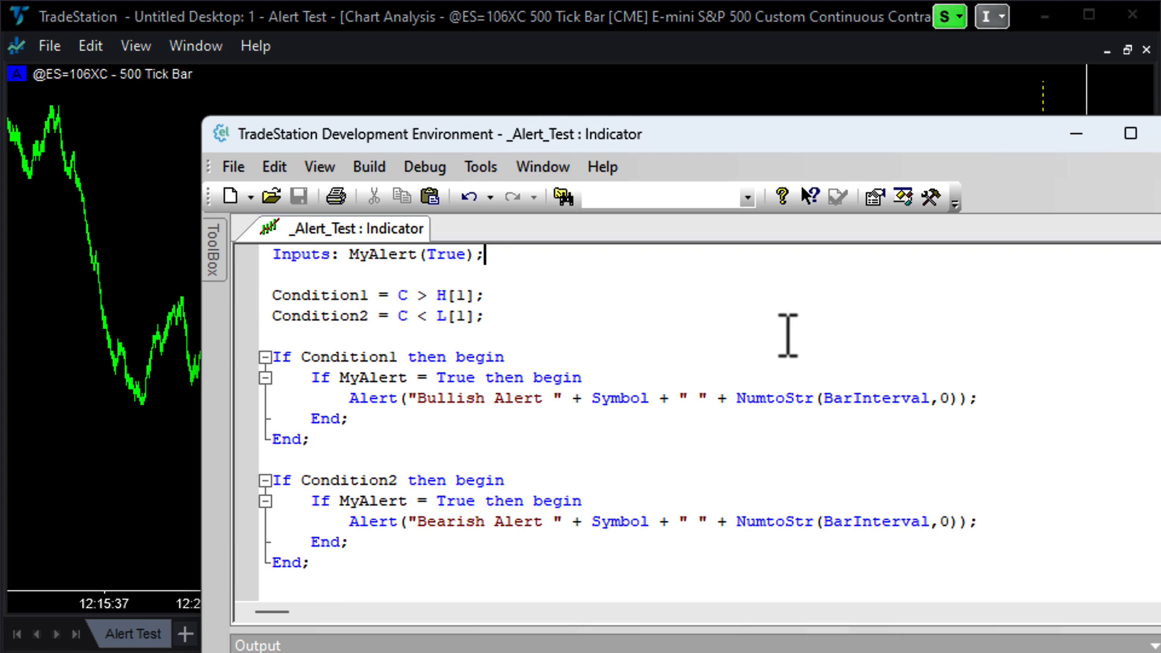
{"action": "mouse_move", "coordinate": [460, 359]}
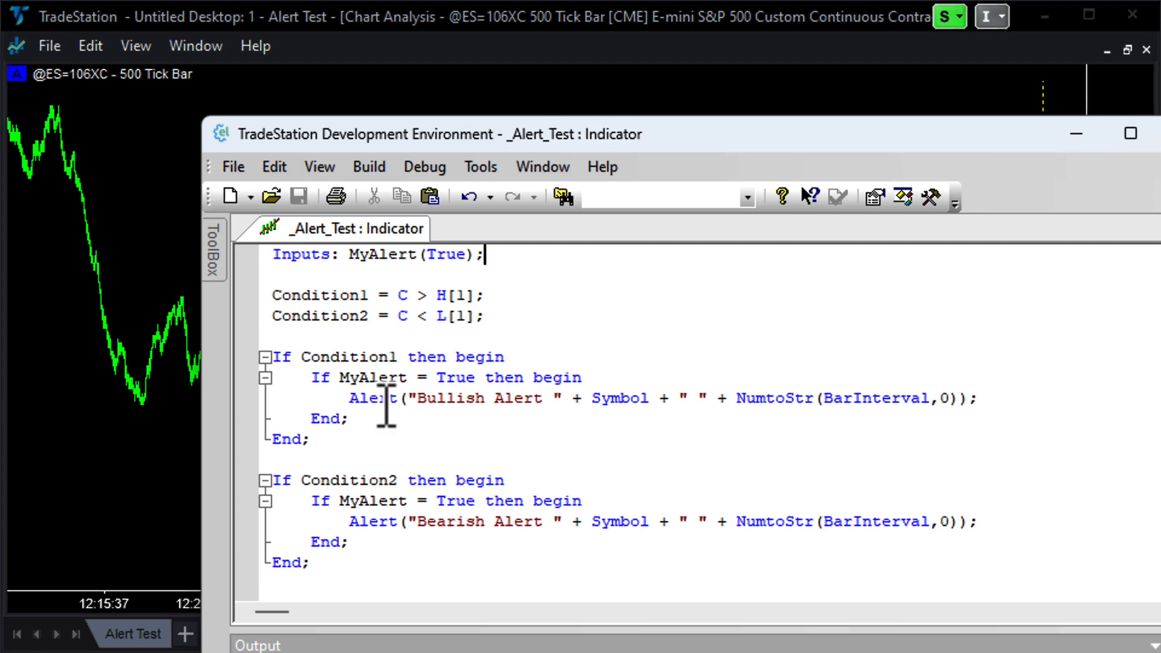
{"action": "mouse_move", "coordinate": [386, 435]}
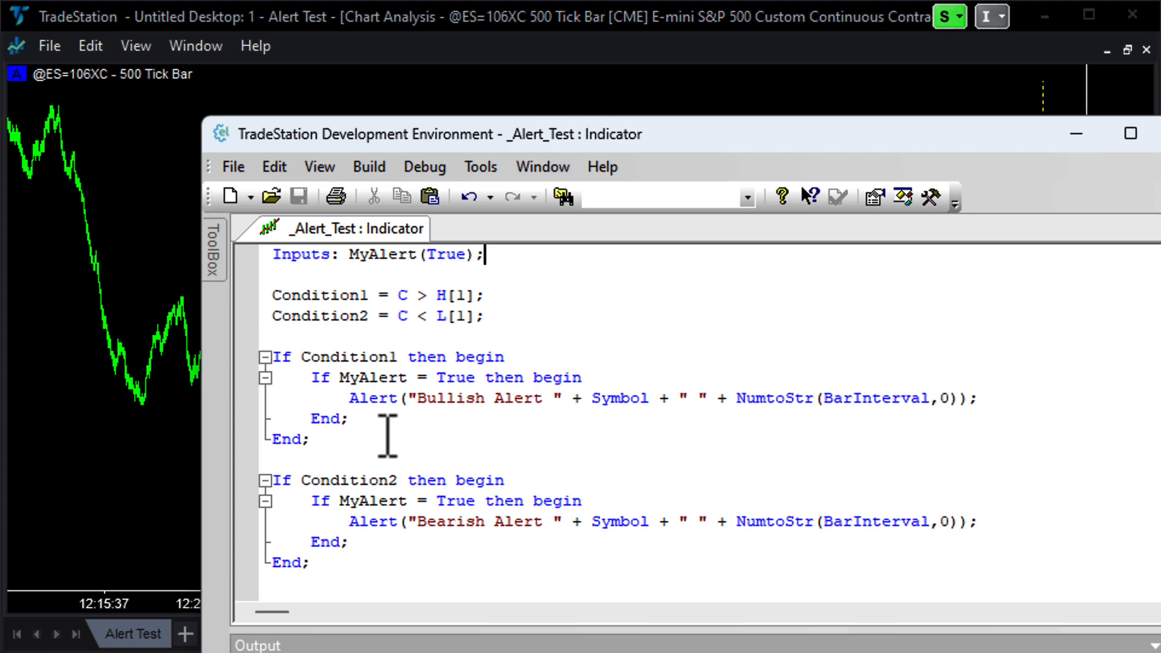
{"action": "mouse_move", "coordinate": [788, 436]}
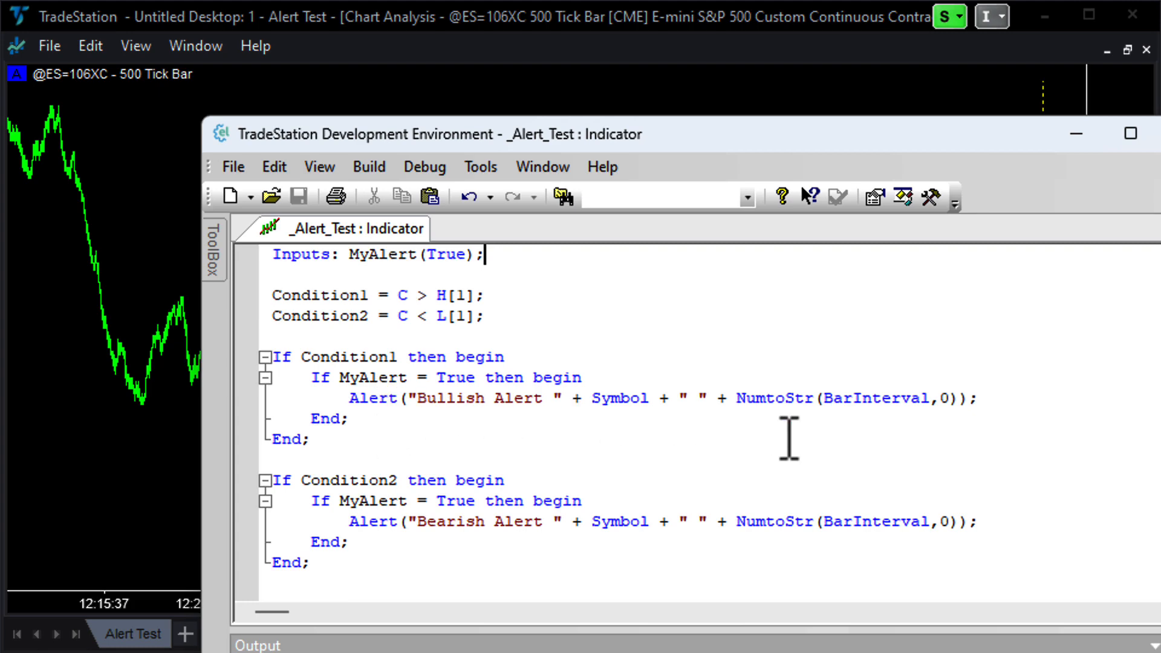
{"action": "mouse_move", "coordinate": [184, 191]}
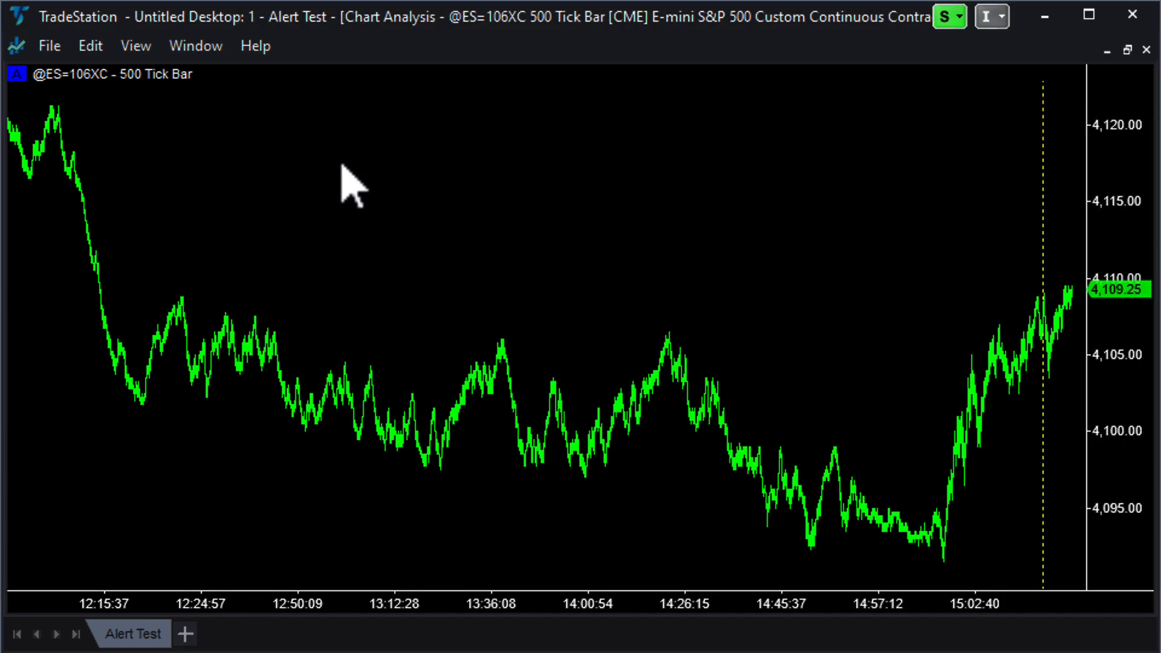
Open Customize Studies & Strategies listing _Alert_Test and _Vertical Line Time via the chart's Studies menu.
{"action": "right_click", "coordinate": [352, 185]}
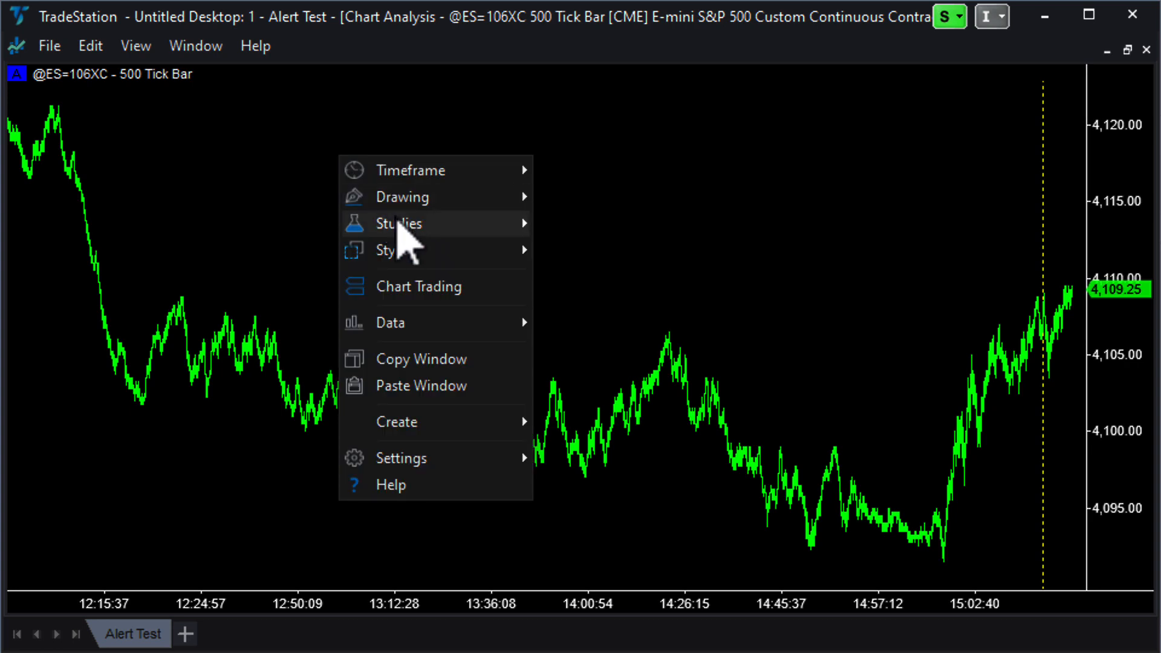
{"action": "mouse_move", "coordinate": [398, 223]}
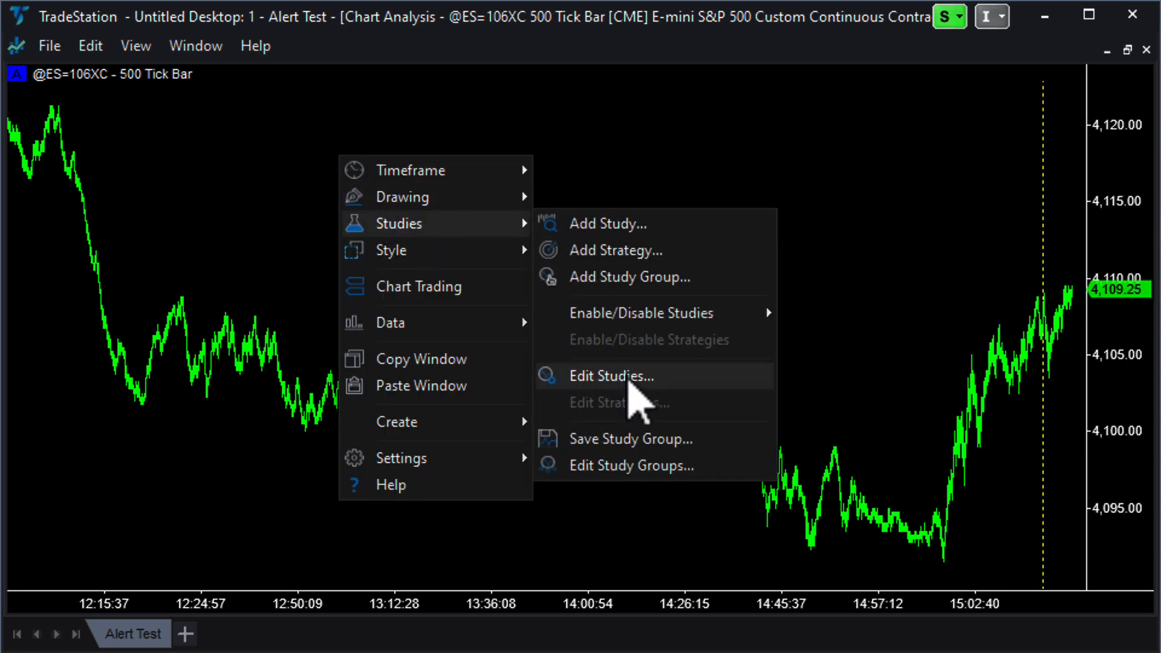
{"action": "left_click", "coordinate": [609, 375]}
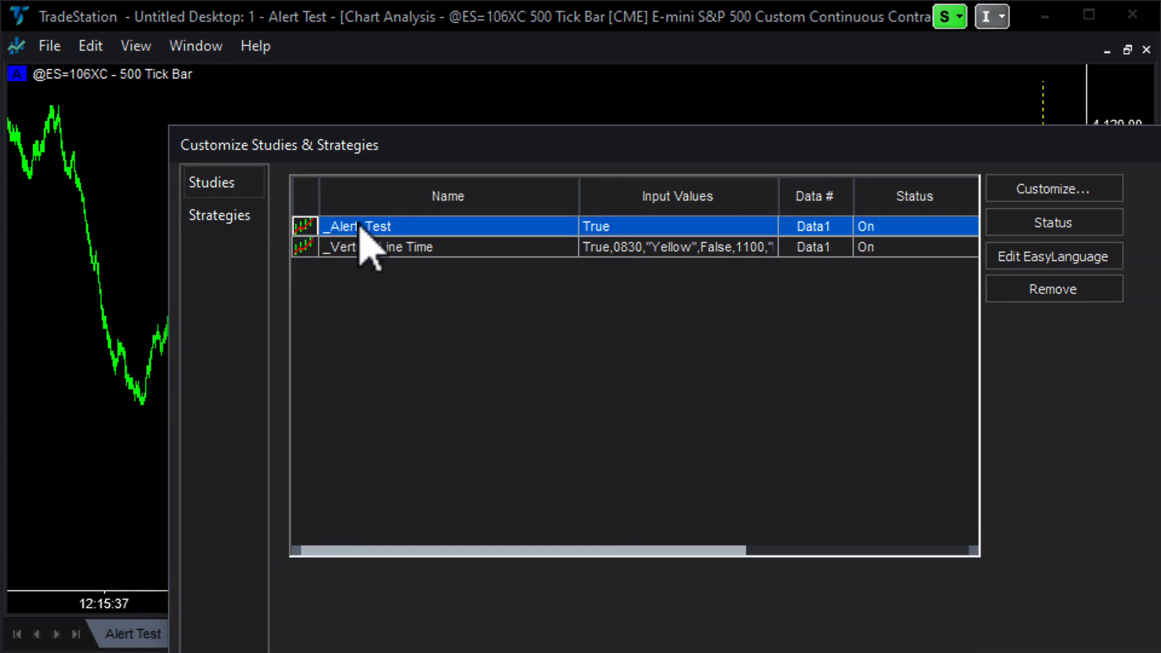
{"action": "mouse_move", "coordinate": [932, 241]}
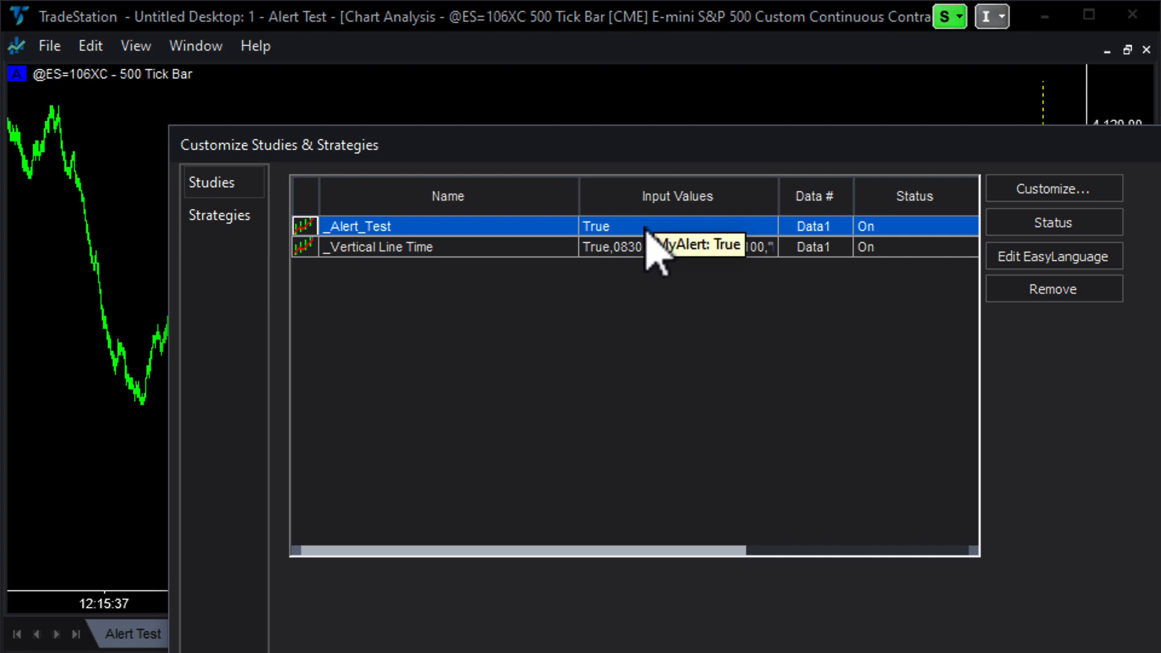
Review _Alert_Test General and Inputs (MyAlert True), then its Alerts settings with Enable Alert and Alert continuously on.
{"action": "left_click", "coordinate": [1051, 188]}
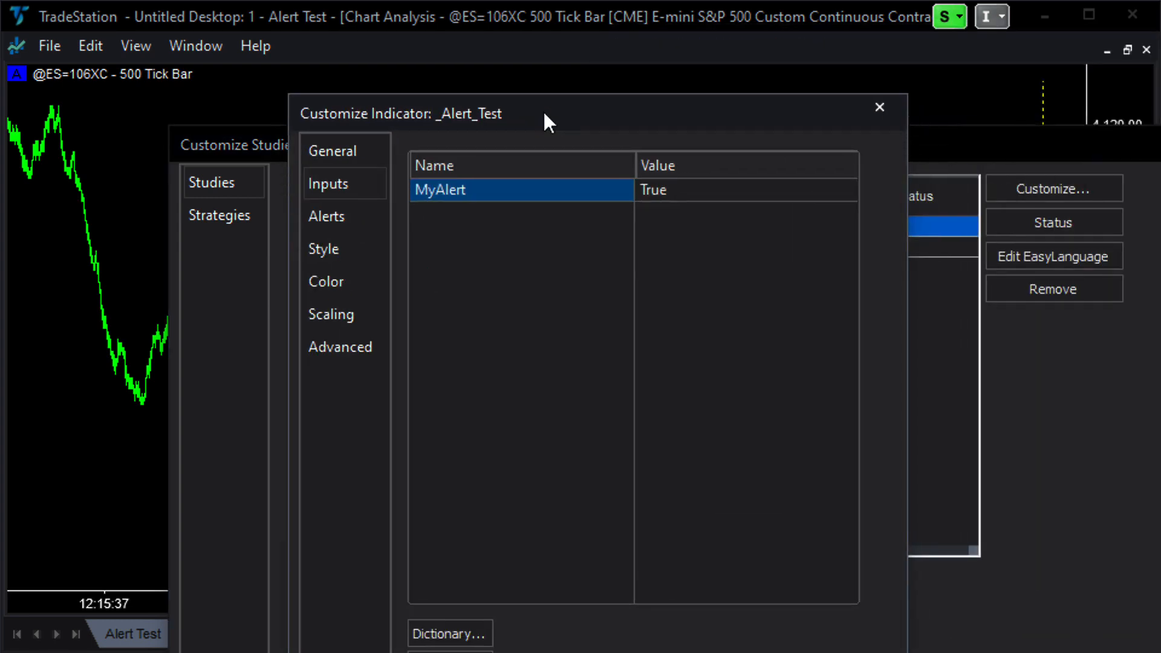
{"action": "left_click", "coordinate": [334, 150]}
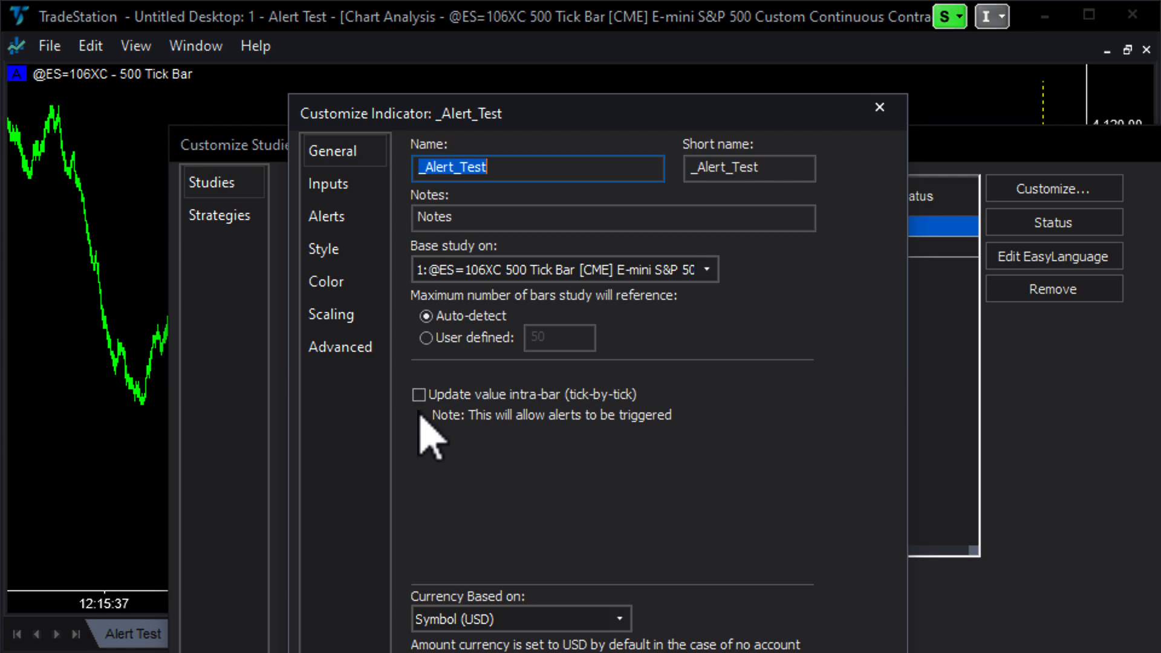
{"action": "mouse_move", "coordinate": [539, 436]}
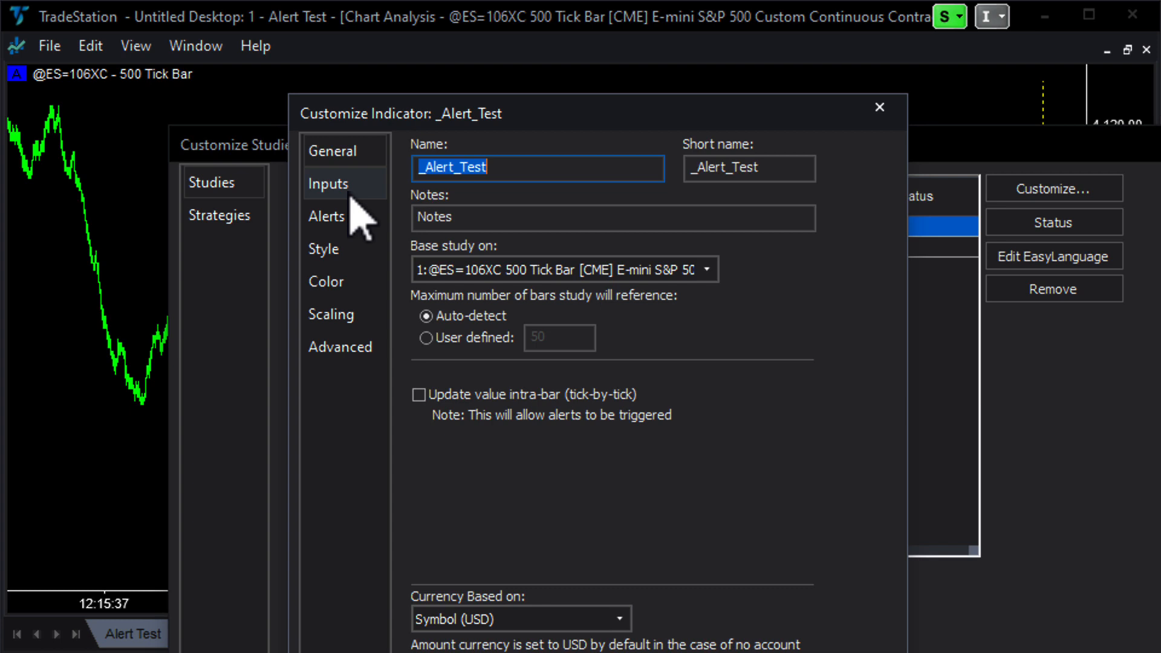
{"action": "left_click", "coordinate": [327, 183]}
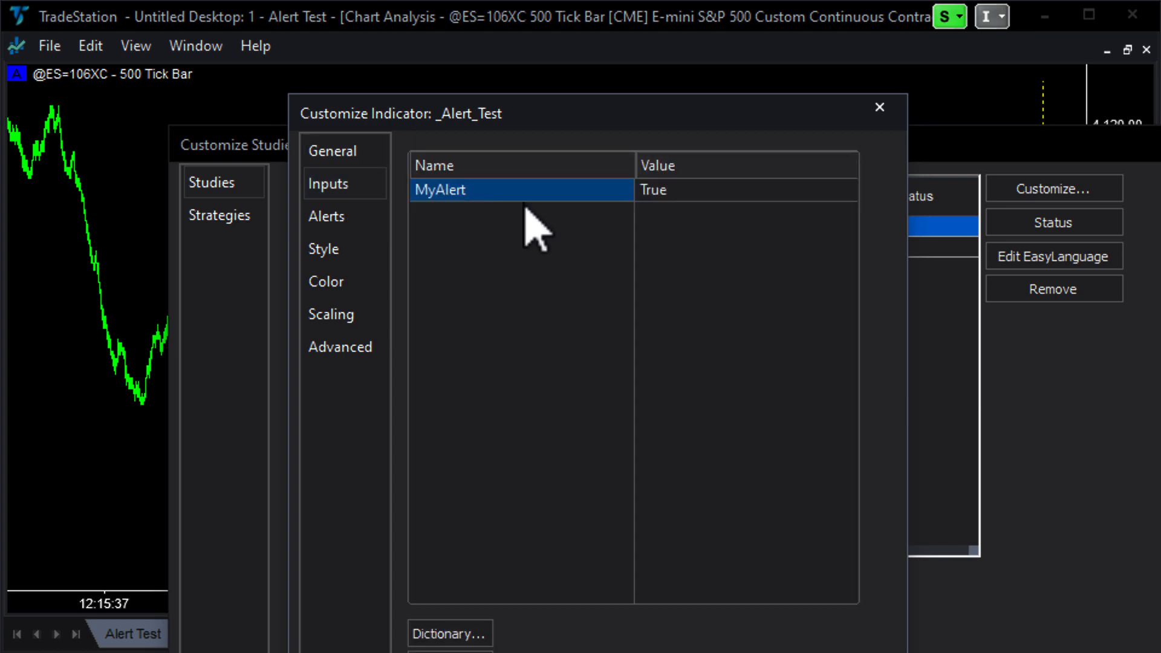
{"action": "mouse_move", "coordinate": [730, 188]}
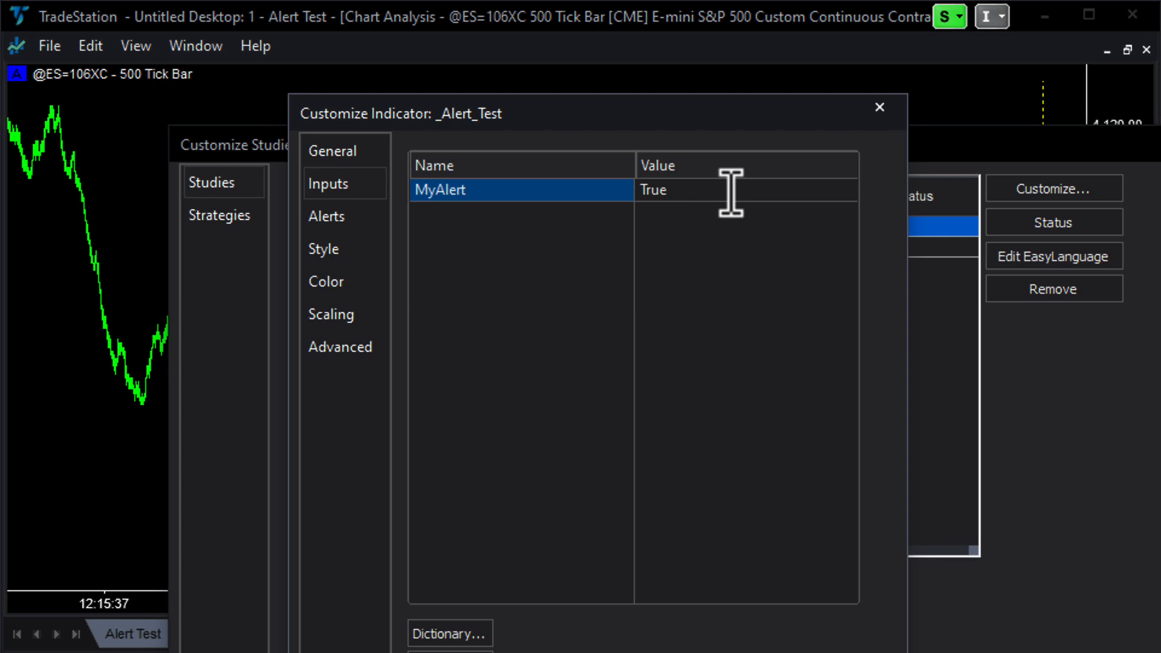
{"action": "mouse_move", "coordinate": [530, 215]}
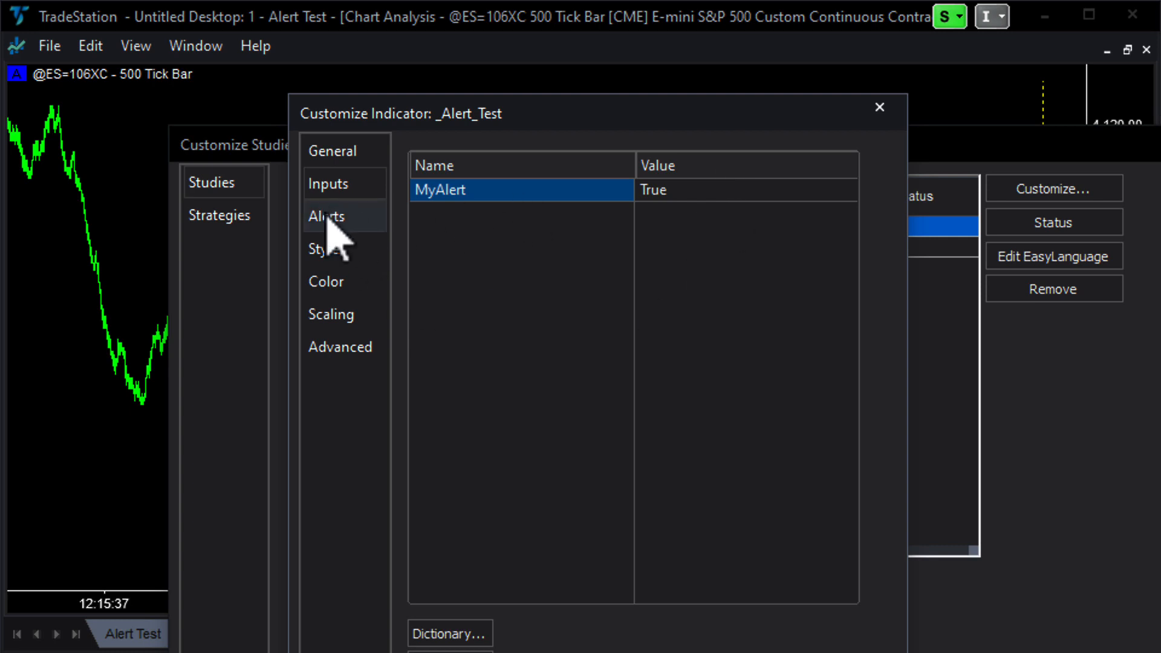
{"action": "left_click", "coordinate": [328, 215]}
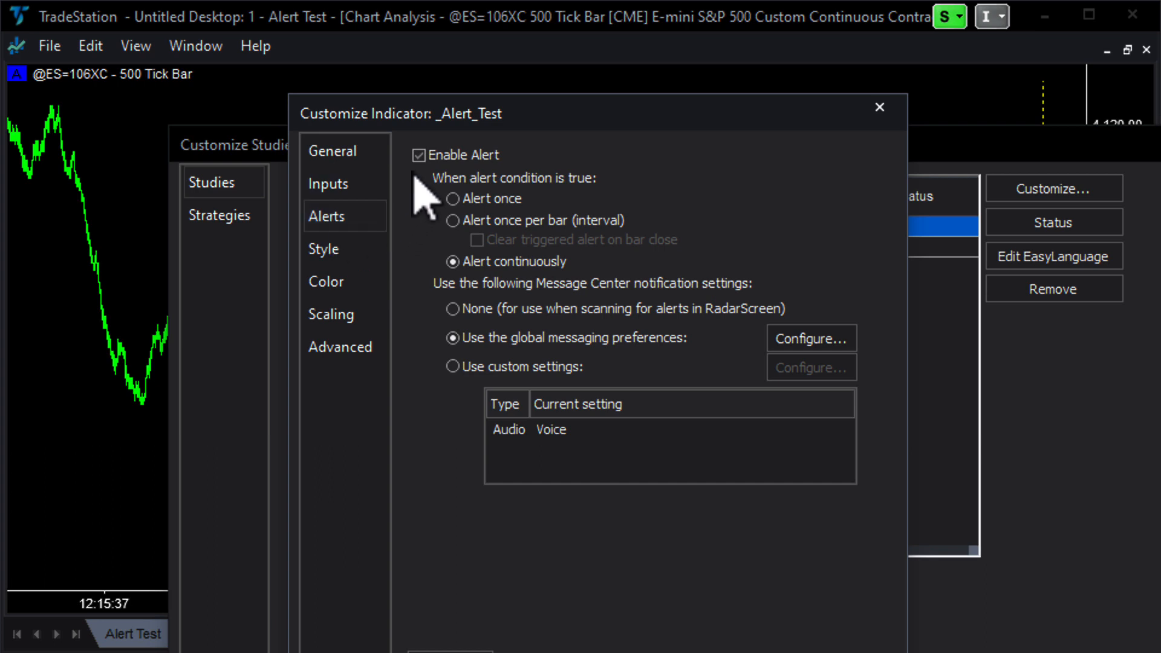
{"action": "mouse_move", "coordinate": [345, 248]}
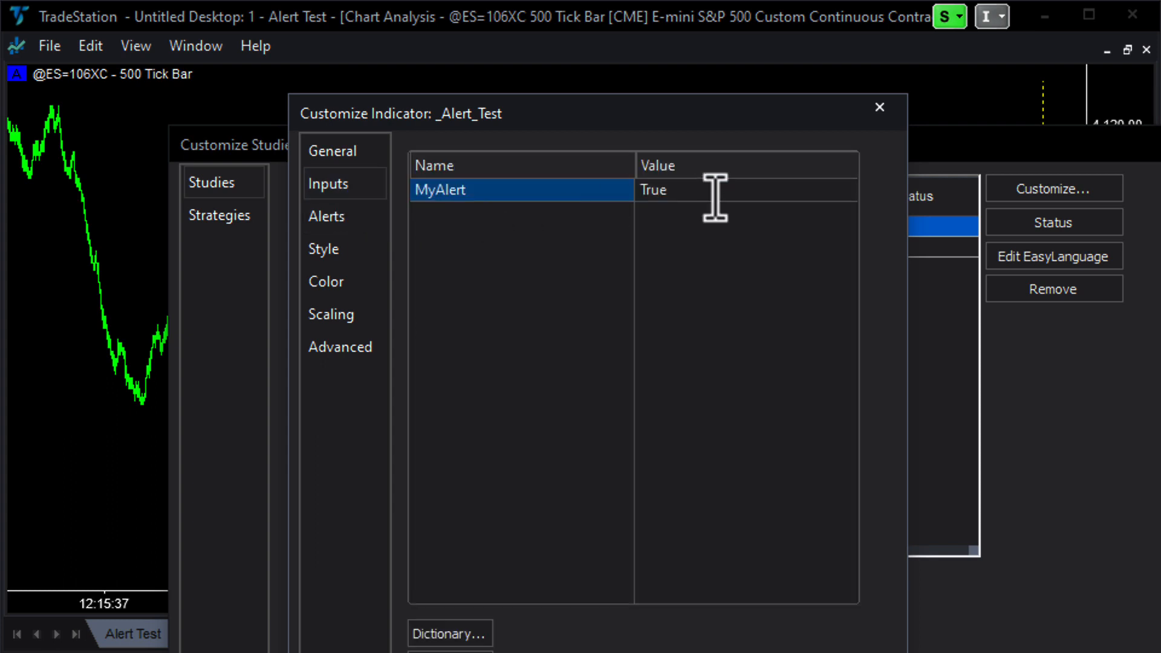
{"action": "left_click", "coordinate": [328, 215]}
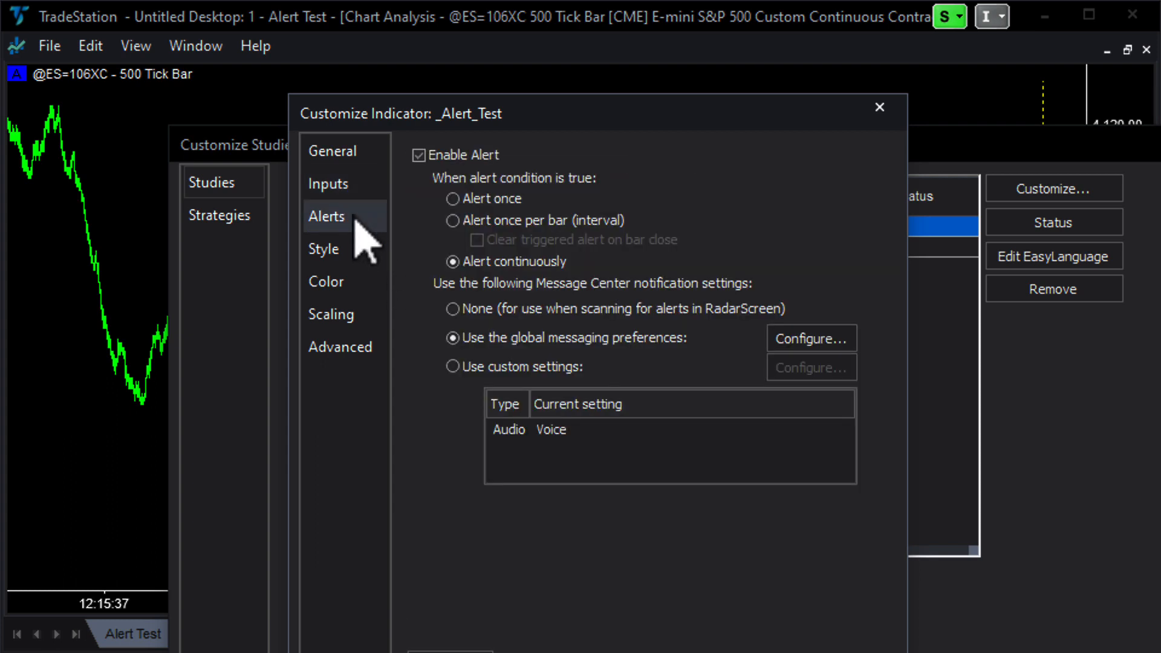
{"action": "mouse_move", "coordinate": [426, 244]}
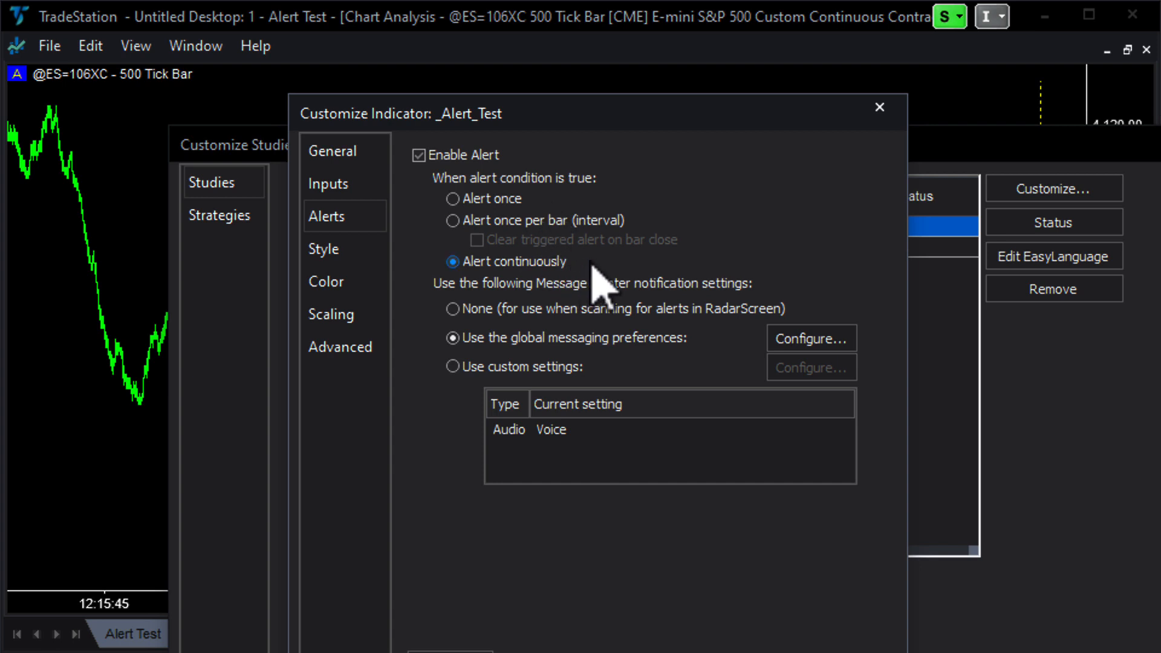
{"action": "mouse_move", "coordinate": [429, 495]}
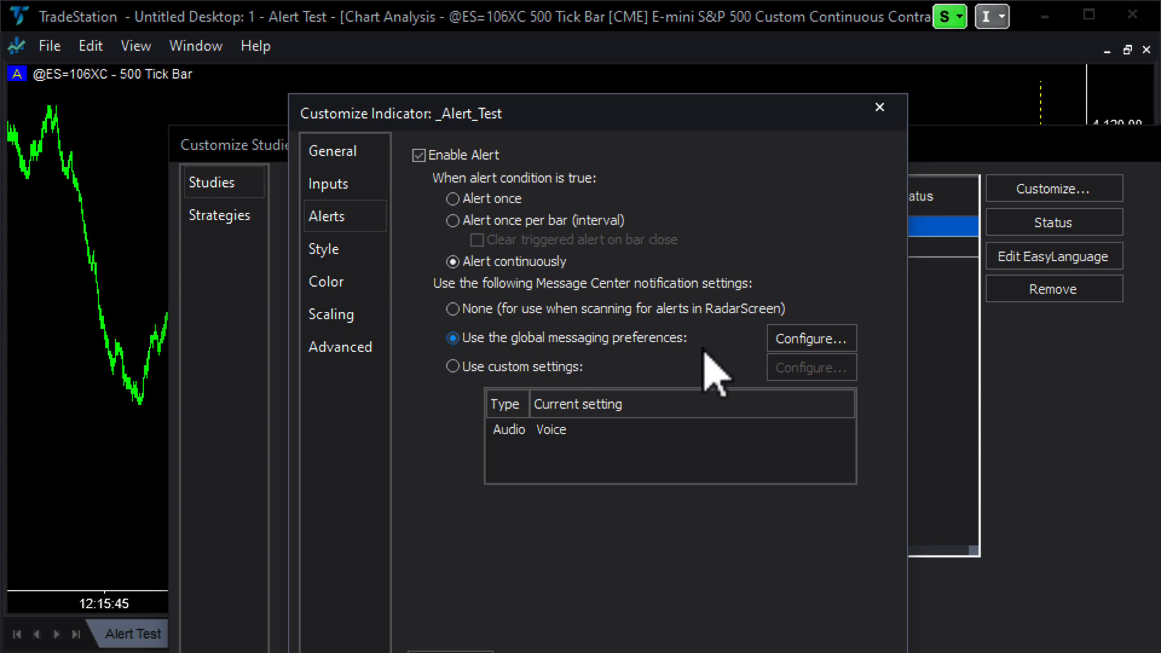
{"action": "mouse_move", "coordinate": [740, 370]}
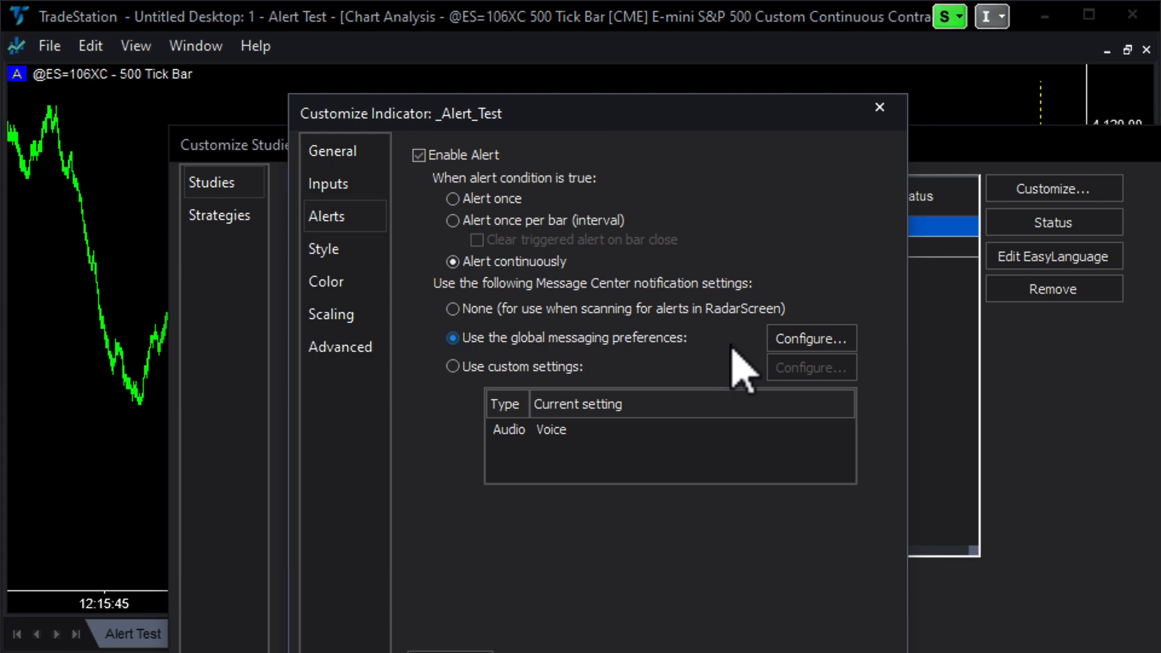
In Notification Preferences keep Audible as Voice (text to speech), with Visual and Email off.
{"action": "left_click", "coordinate": [810, 339]}
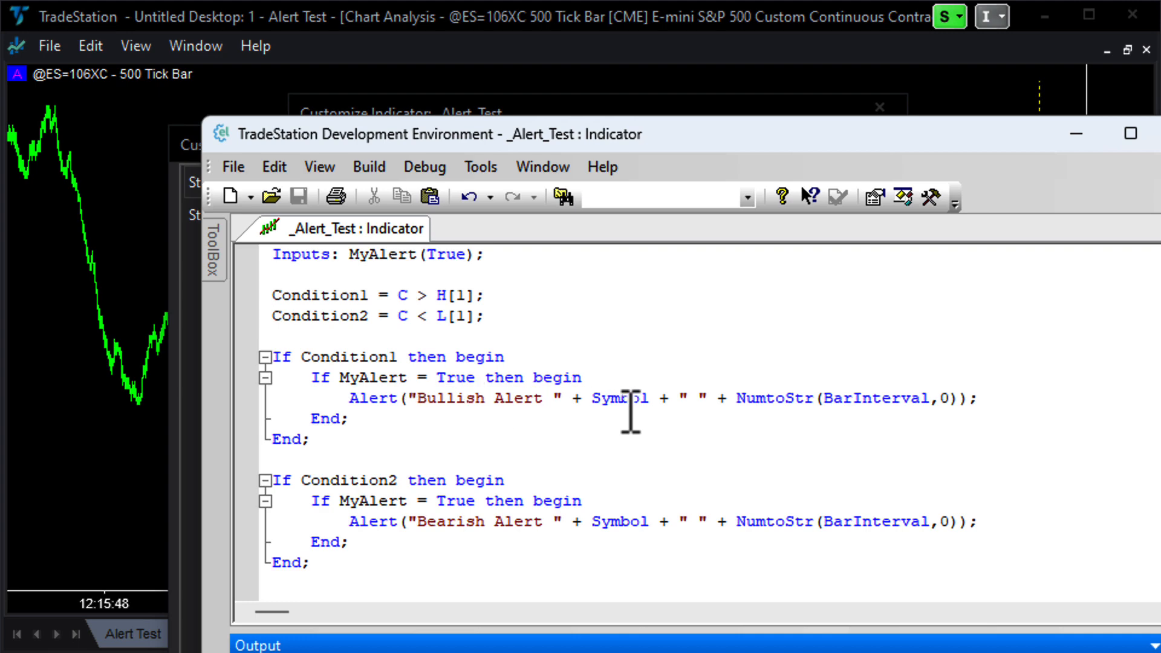
{"action": "mouse_move", "coordinate": [846, 398]}
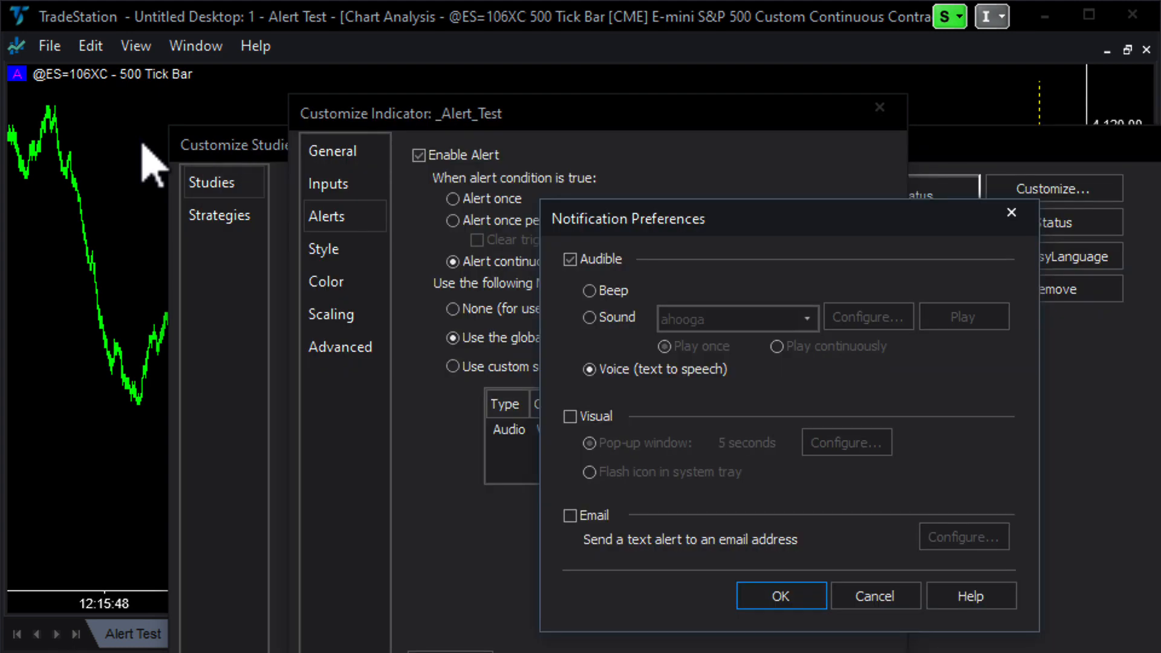
{"action": "mouse_move", "coordinate": [662, 286]}
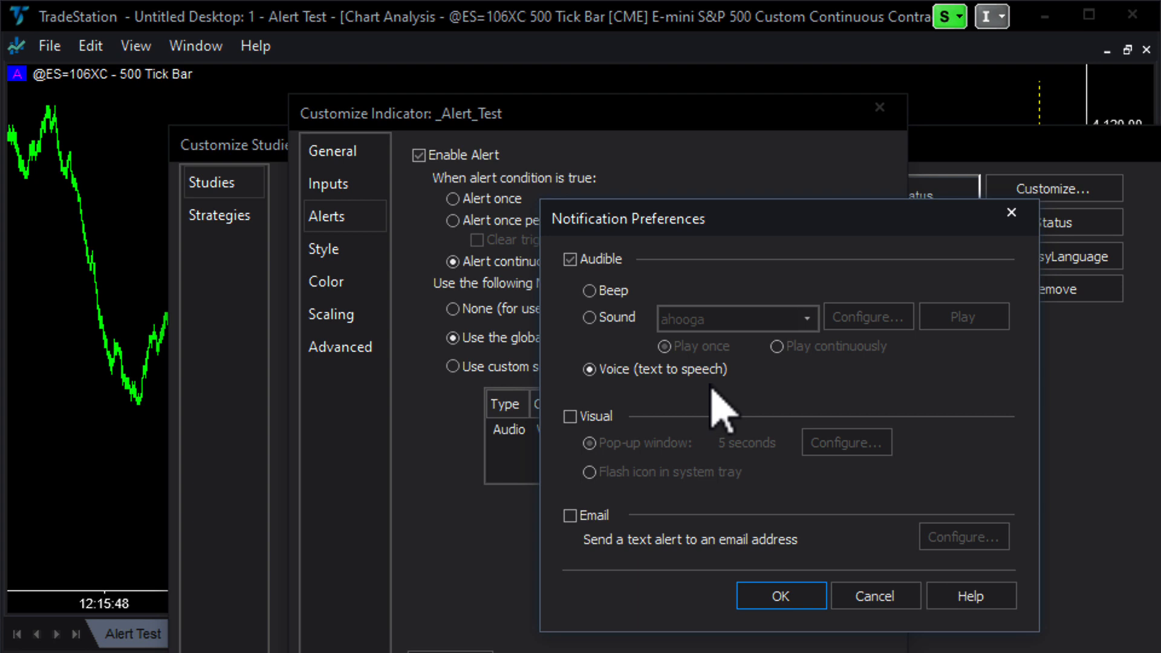
{"action": "mouse_move", "coordinate": [652, 304]}
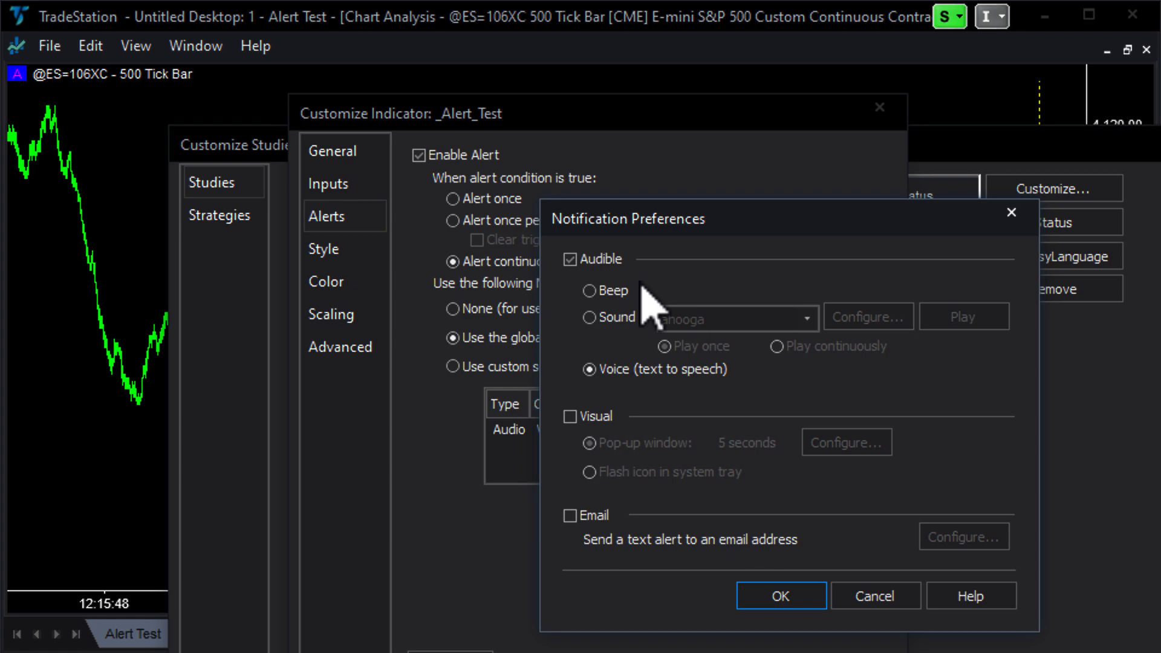
{"action": "left_click", "coordinate": [589, 369]}
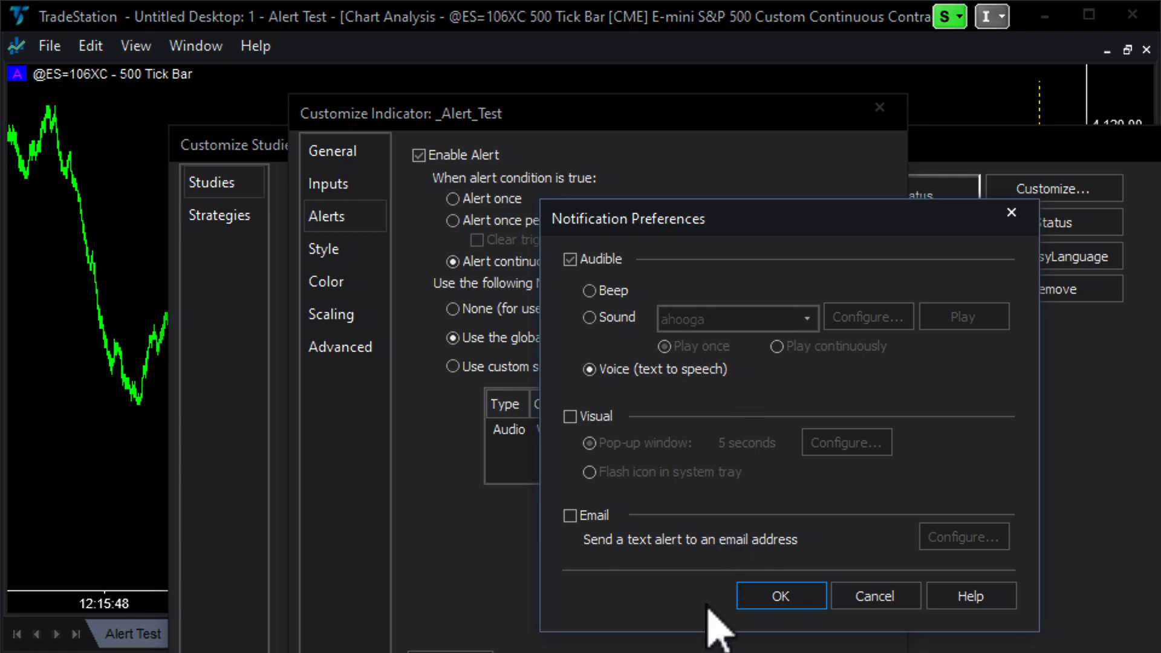
{"action": "mouse_move", "coordinate": [722, 444]}
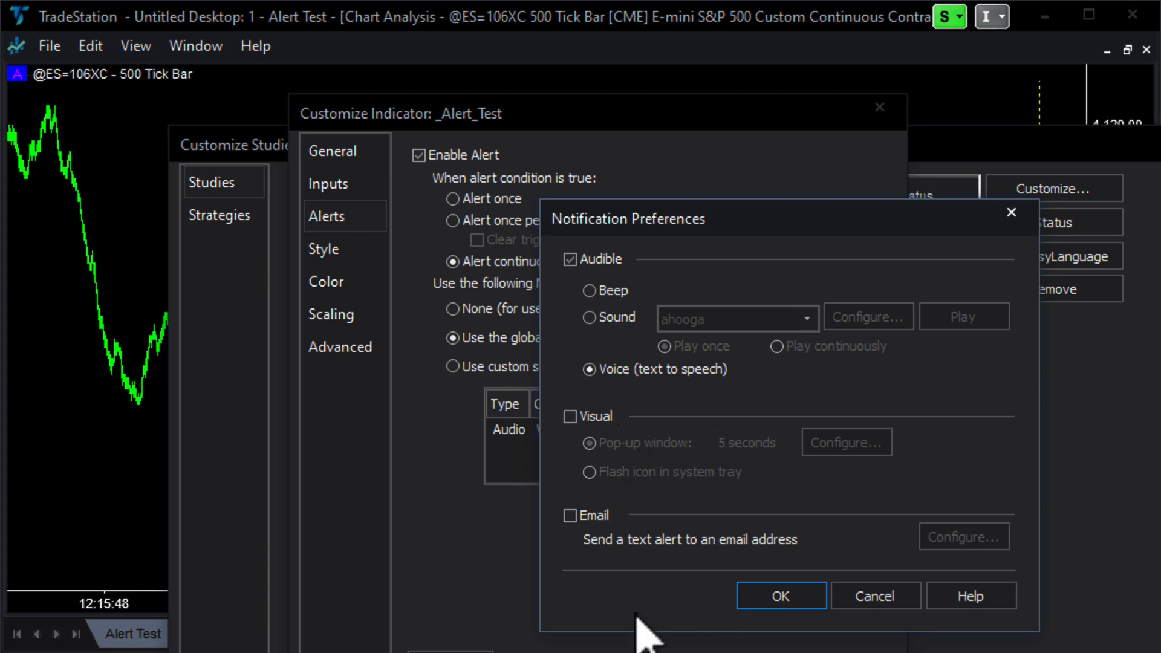
{"action": "mouse_move", "coordinate": [637, 555]}
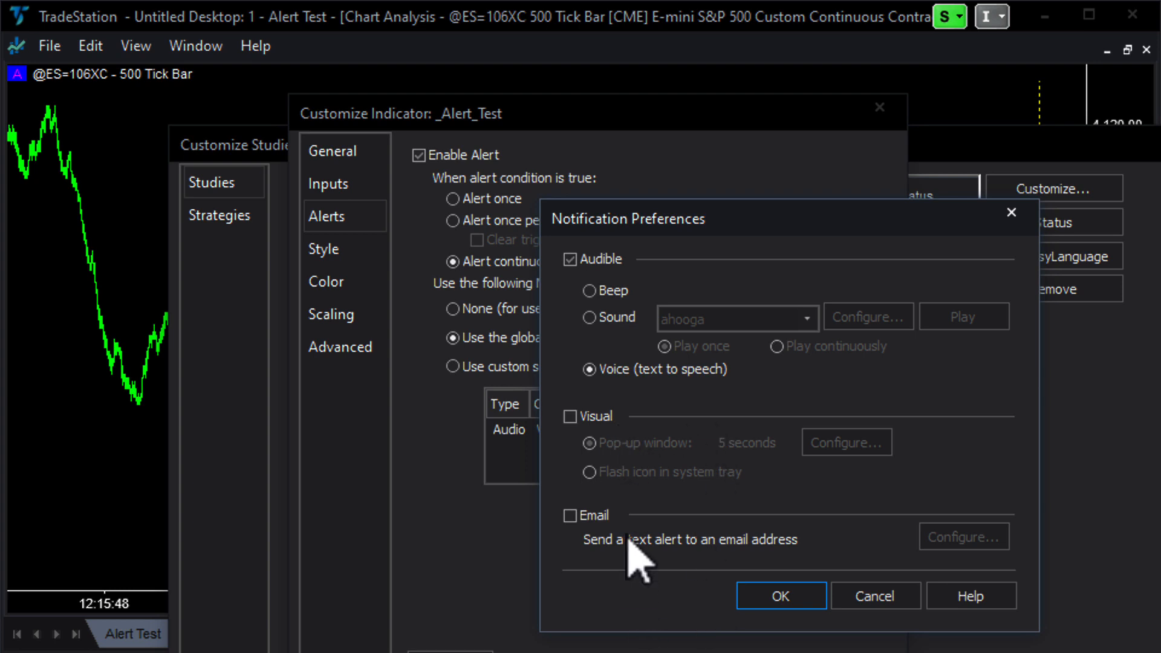
{"action": "left_click", "coordinate": [588, 368]}
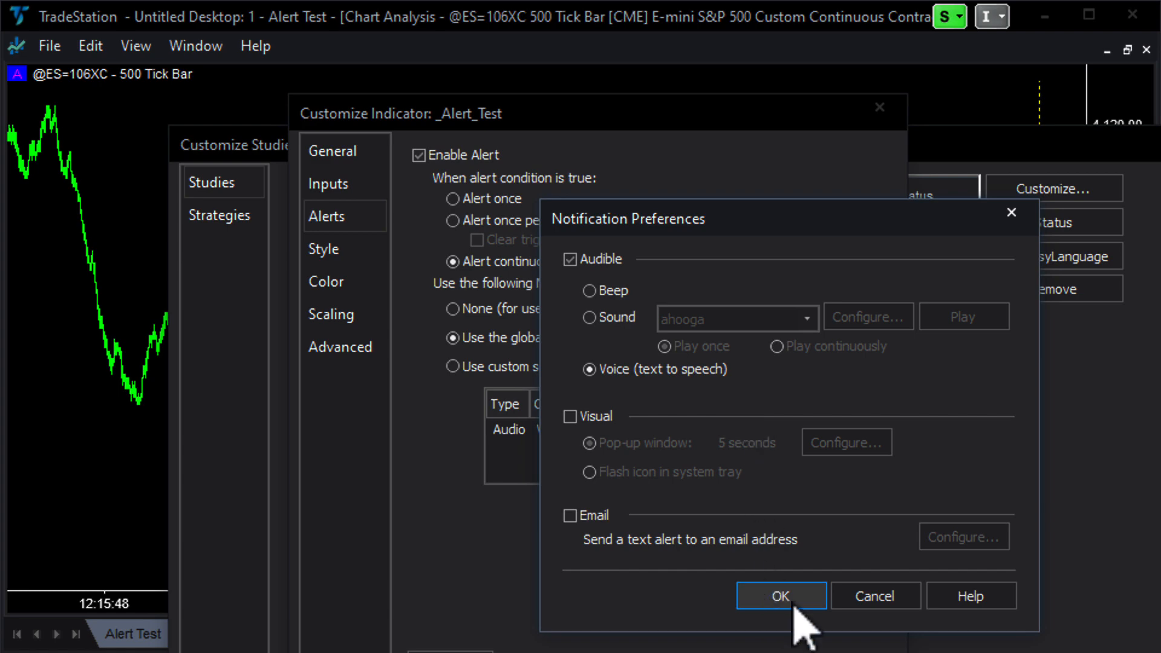
Confirm Notification Preferences with OK and return to the ES 500-tick chart.
{"action": "left_click", "coordinate": [780, 595]}
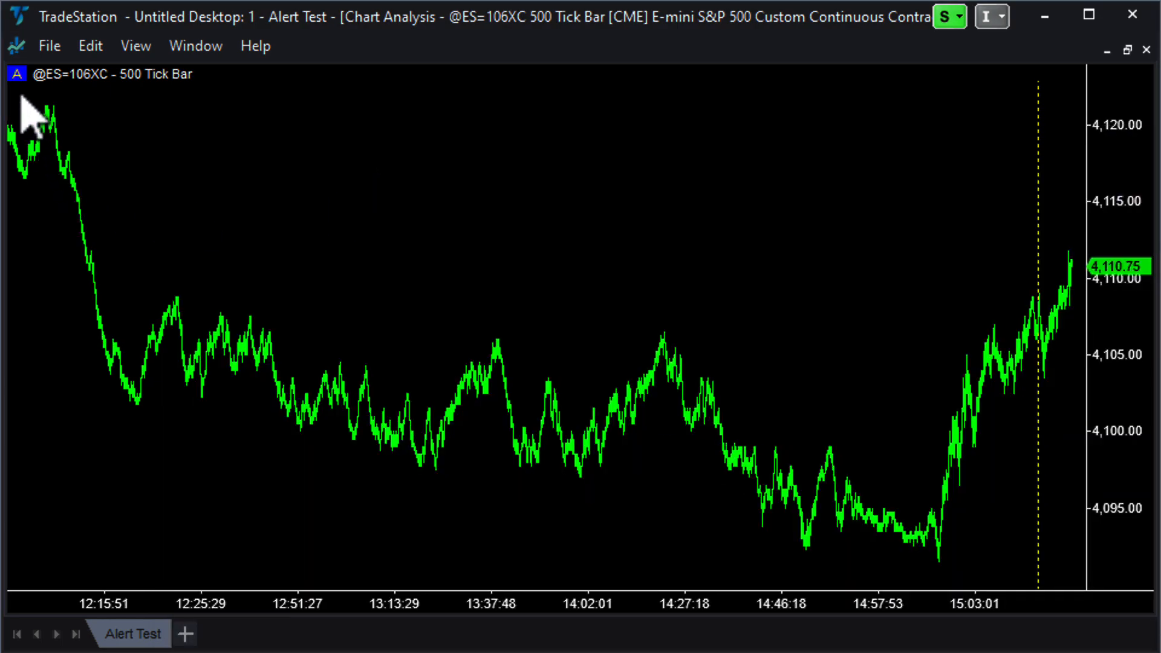
{"action": "mouse_move", "coordinate": [34, 130]}
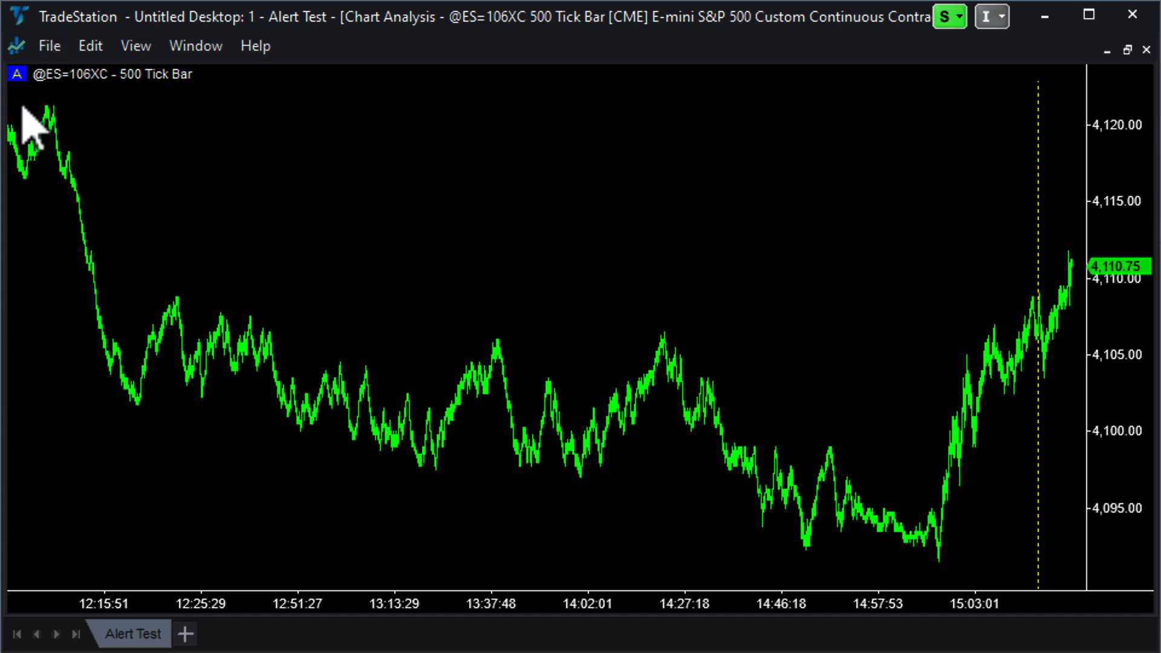
{"action": "mouse_move", "coordinate": [421, 191]}
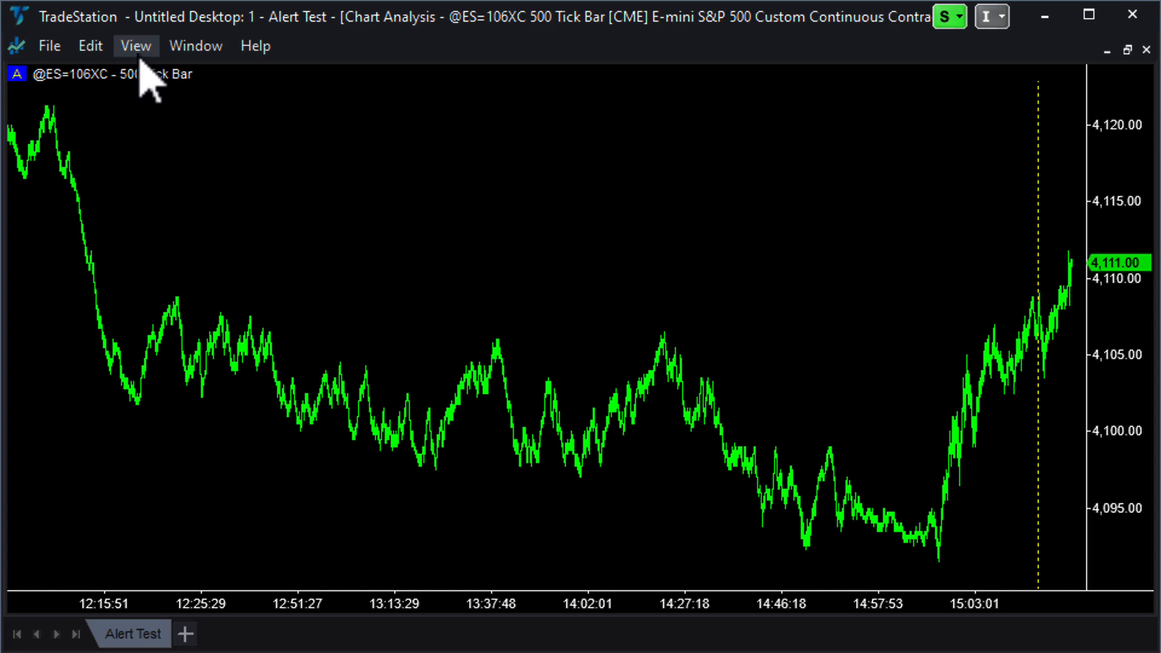
Show the Message Center log of bullish and bearish ES alerts via View > Messages.
{"action": "left_click", "coordinate": [136, 45]}
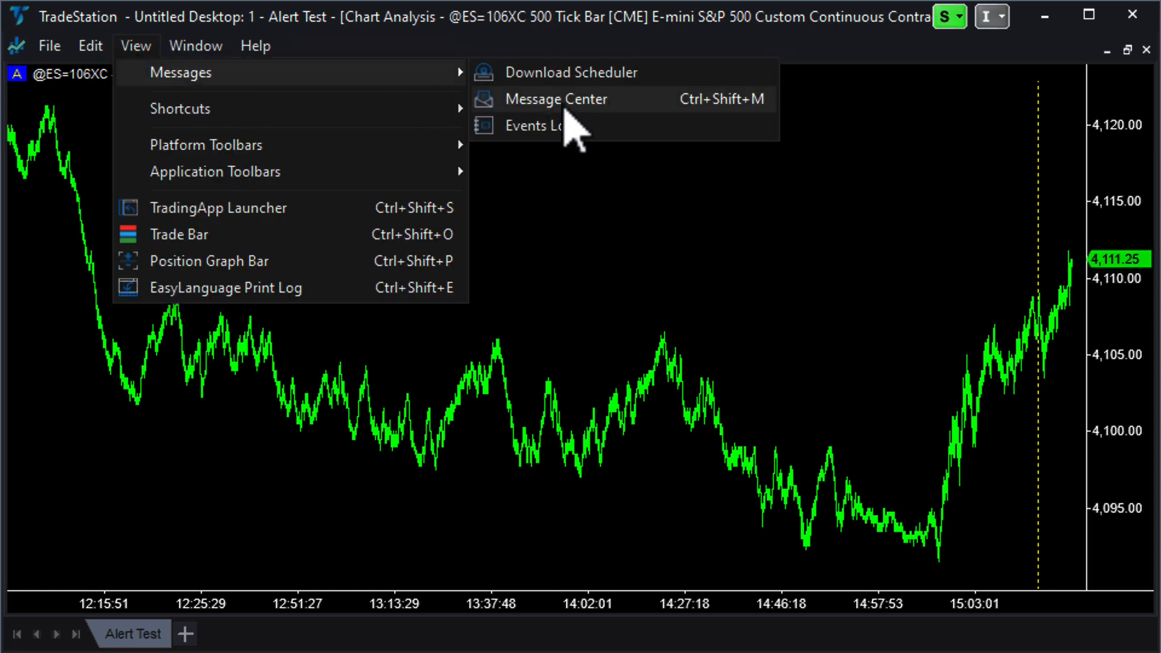
{"action": "left_click", "coordinate": [555, 98]}
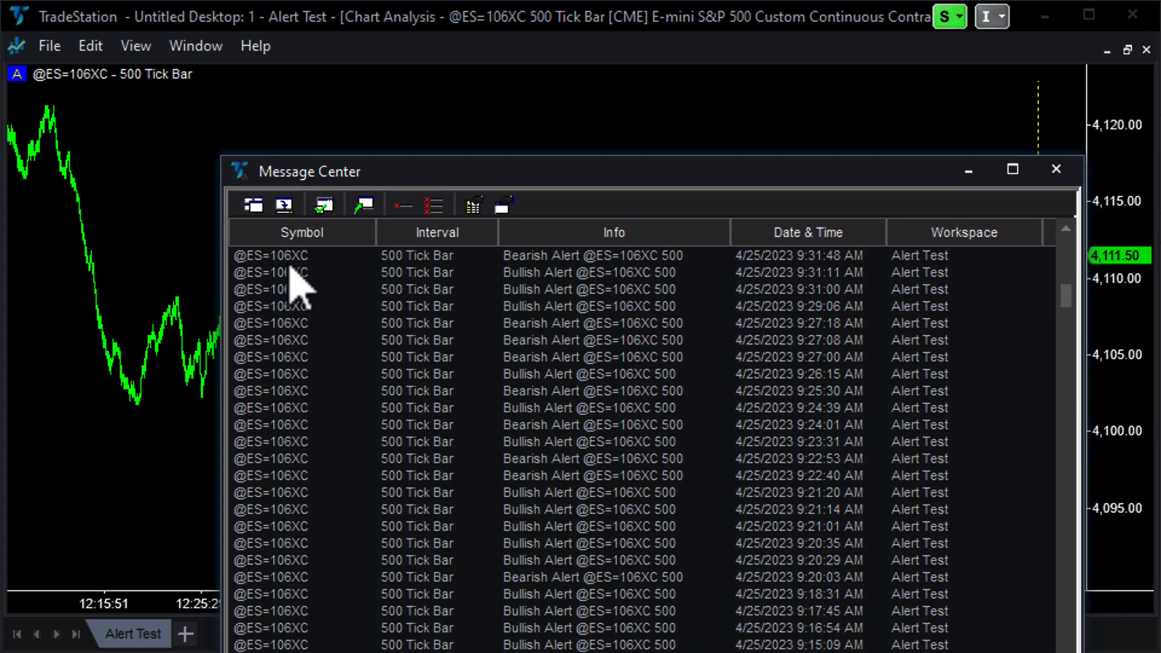
{"action": "mouse_move", "coordinate": [585, 297]}
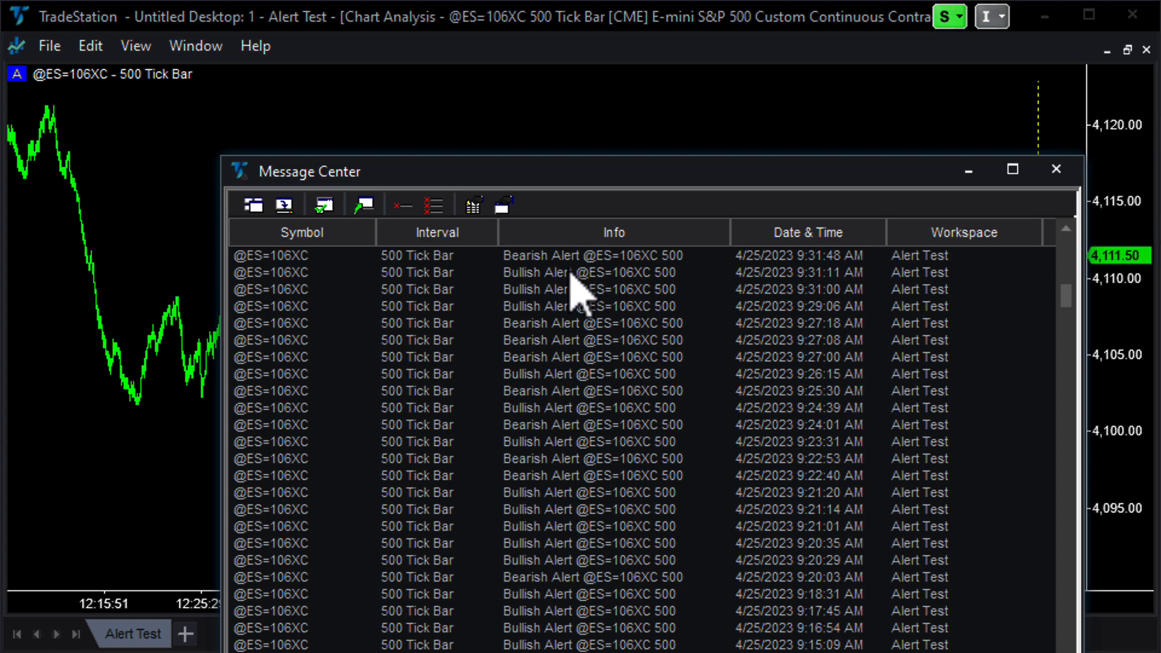
{"action": "mouse_move", "coordinate": [600, 282]}
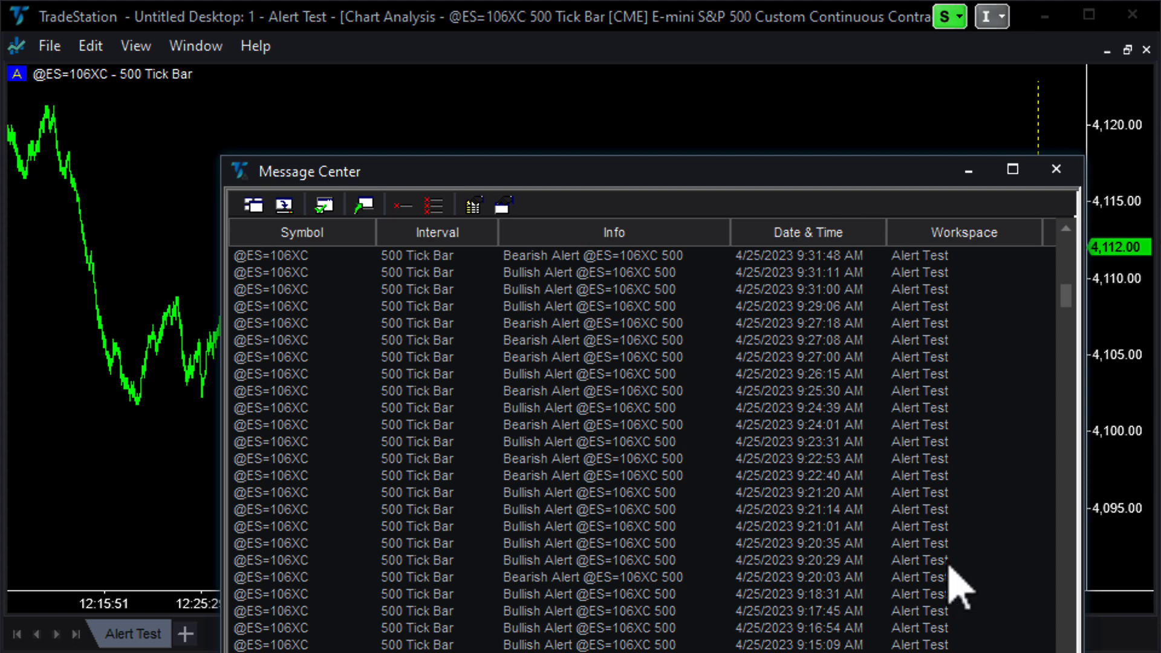
{"action": "left_click", "coordinate": [1056, 169]}
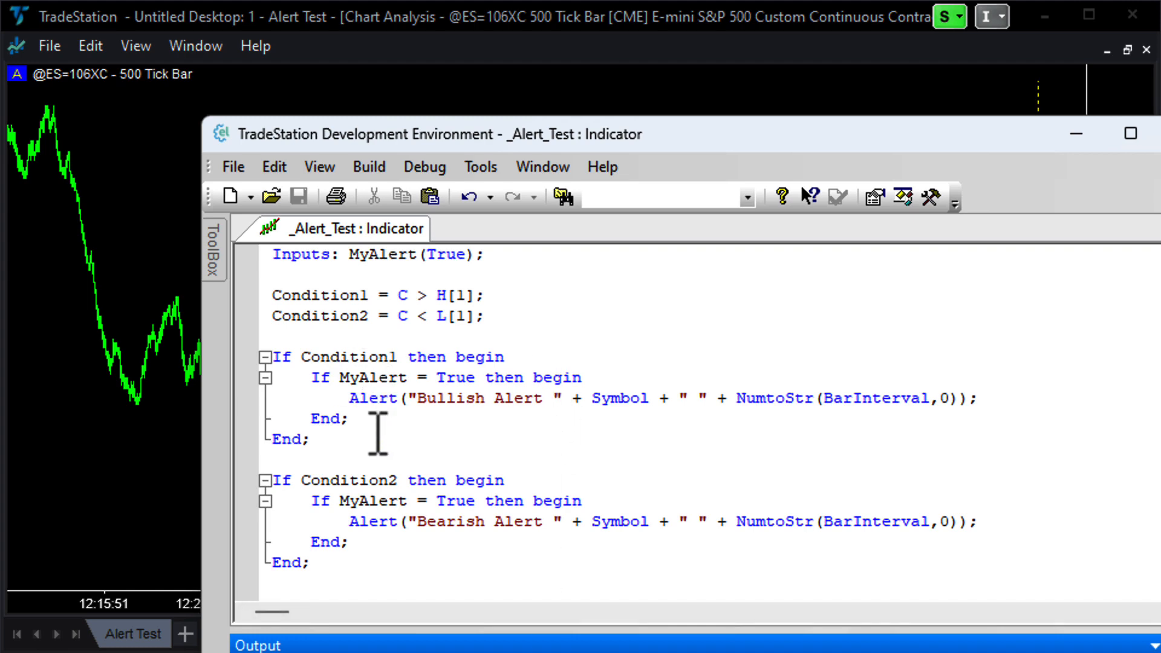
{"action": "mouse_move", "coordinate": [341, 378]}
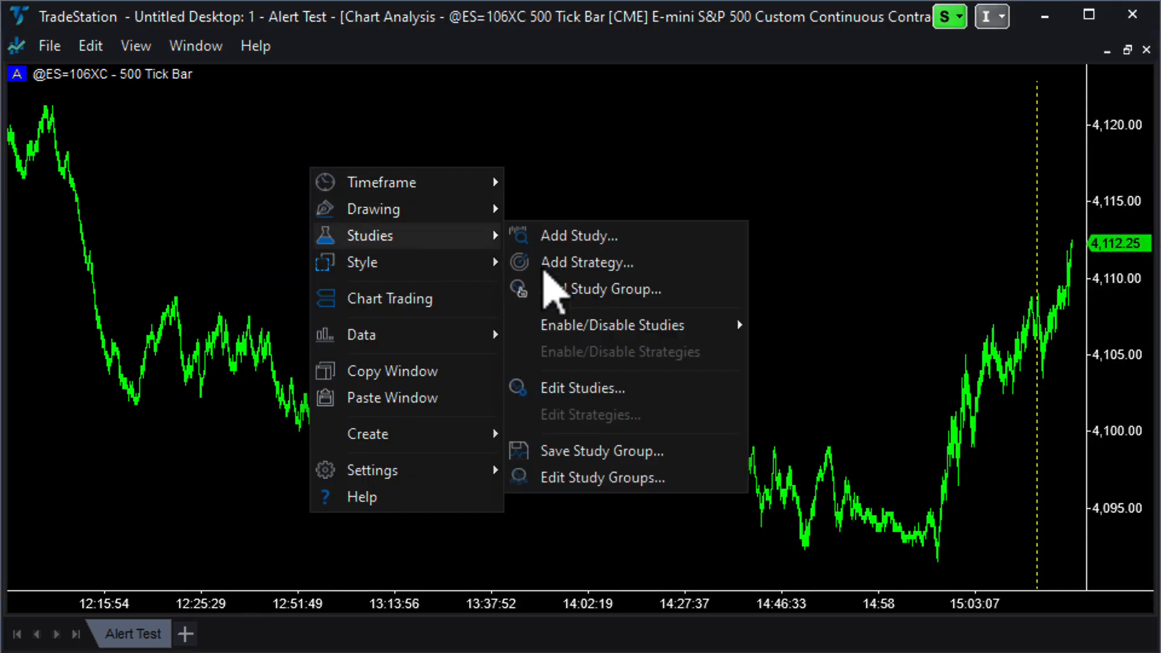
{"action": "left_click", "coordinate": [583, 387]}
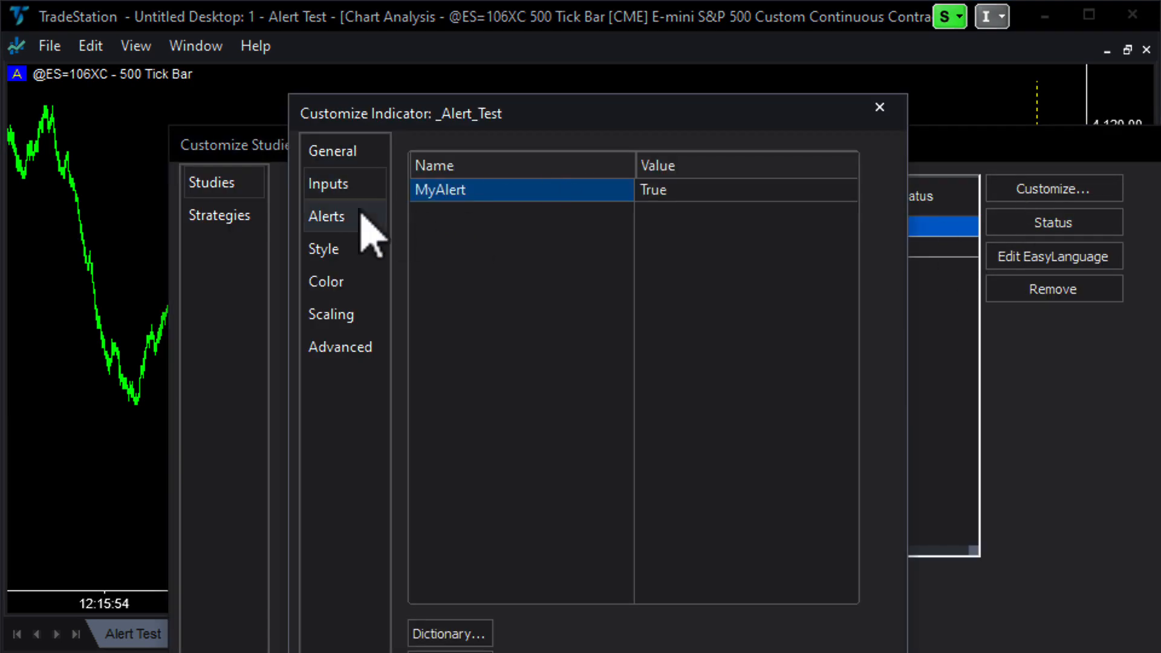
{"action": "left_click", "coordinate": [326, 215]}
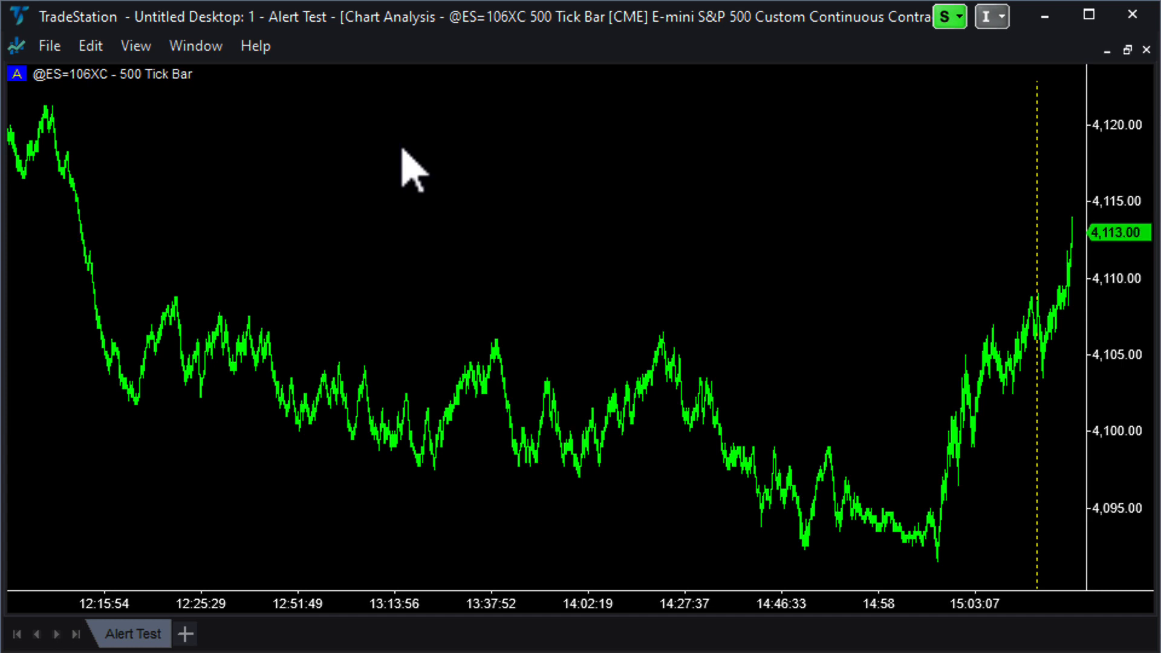
{"action": "mouse_move", "coordinate": [581, 136]}
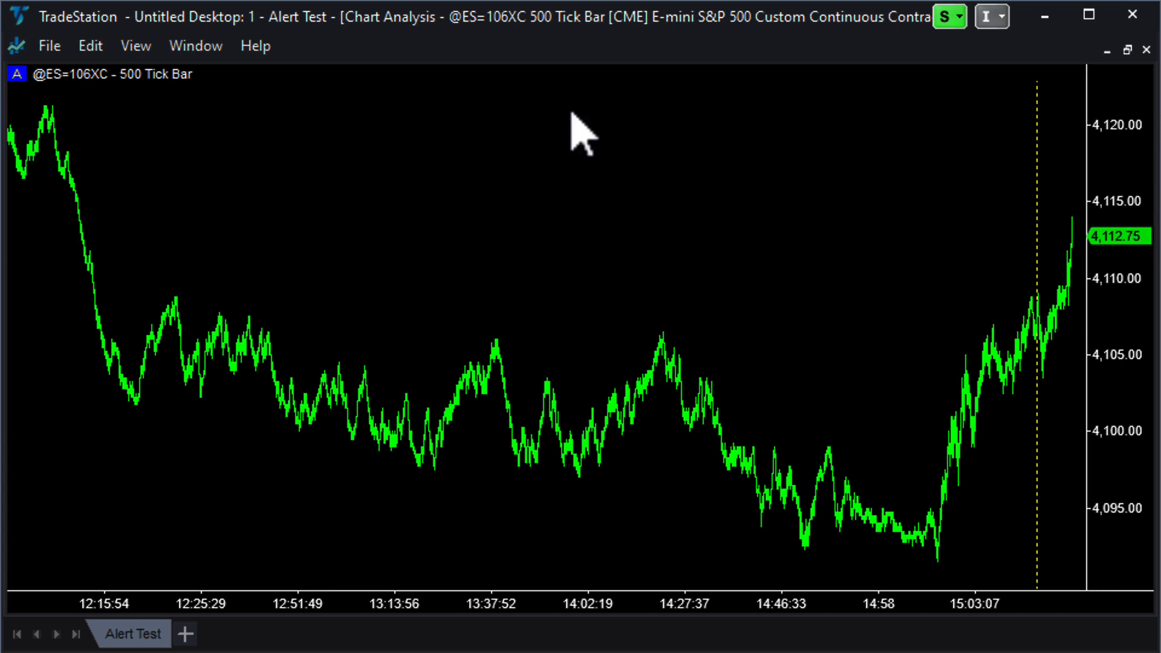